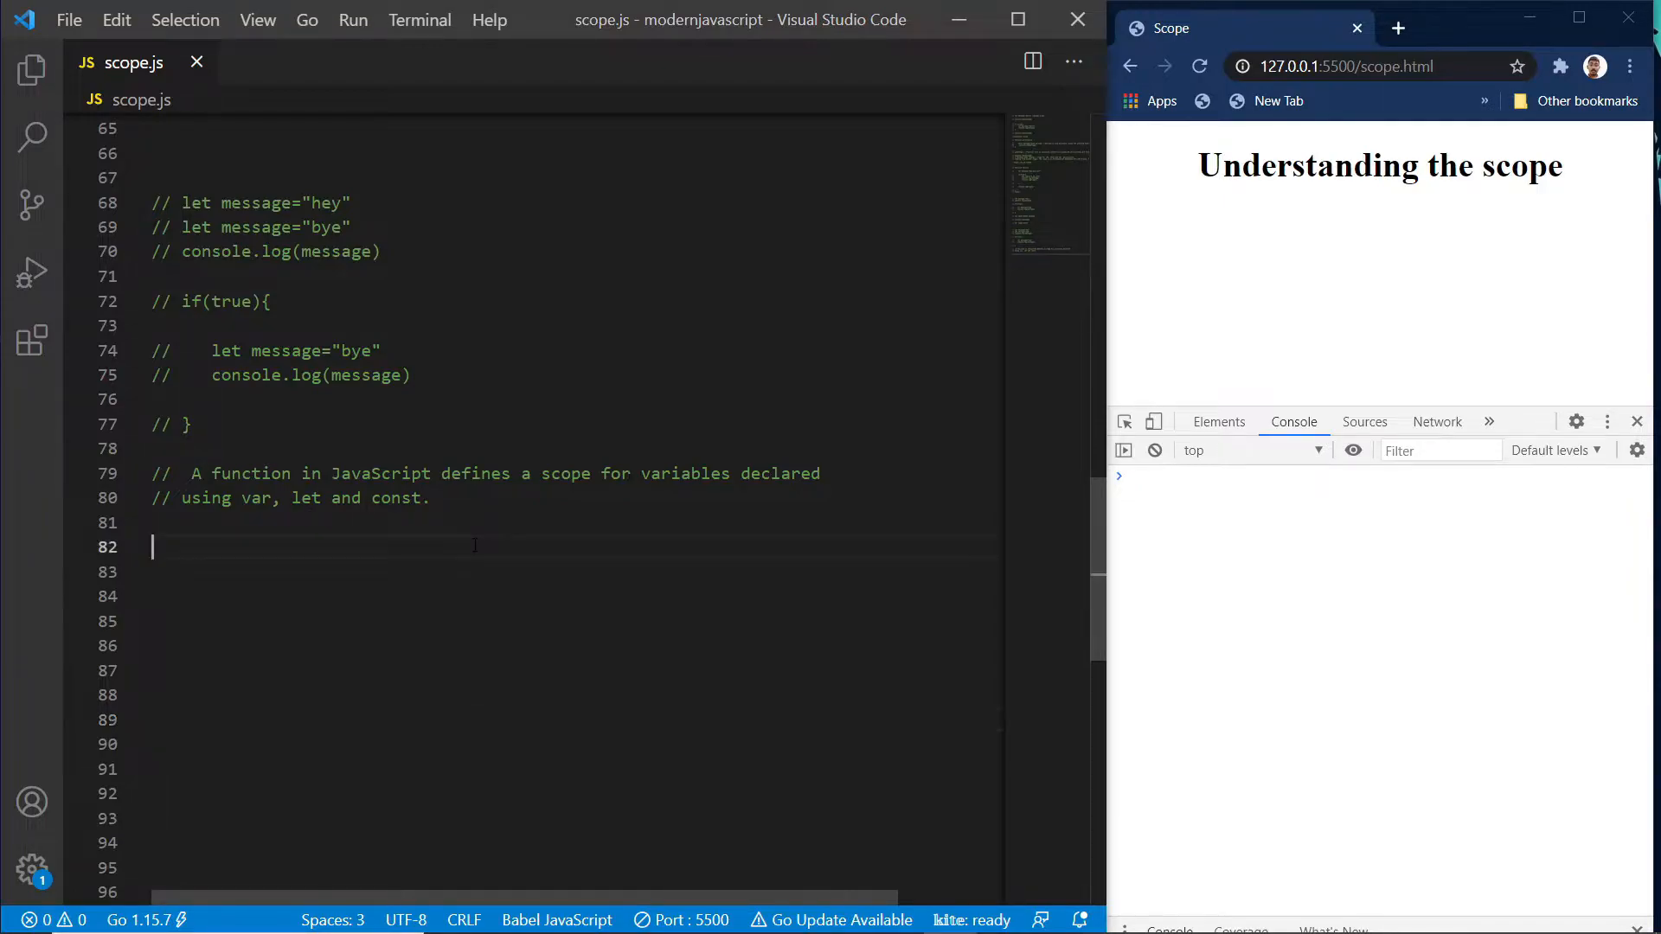
{"action": "mouse_move", "coordinate": [470, 583]}
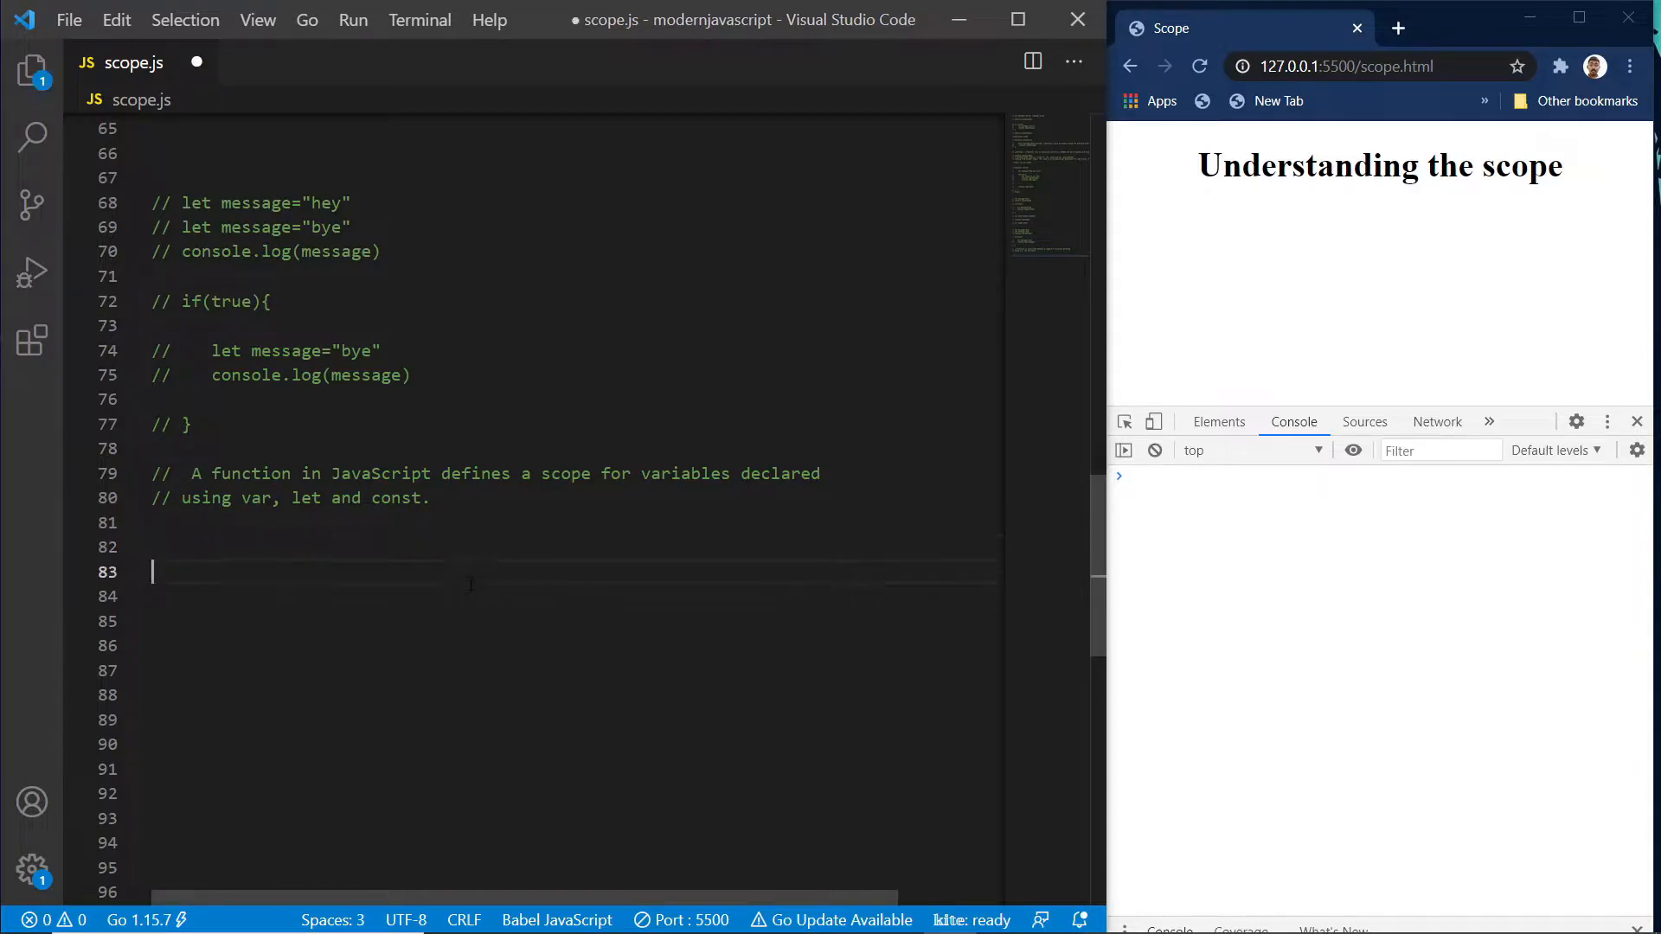
Write function gretting() declaring var message = "Good Morning".
{"action": "type", "text": "function"}
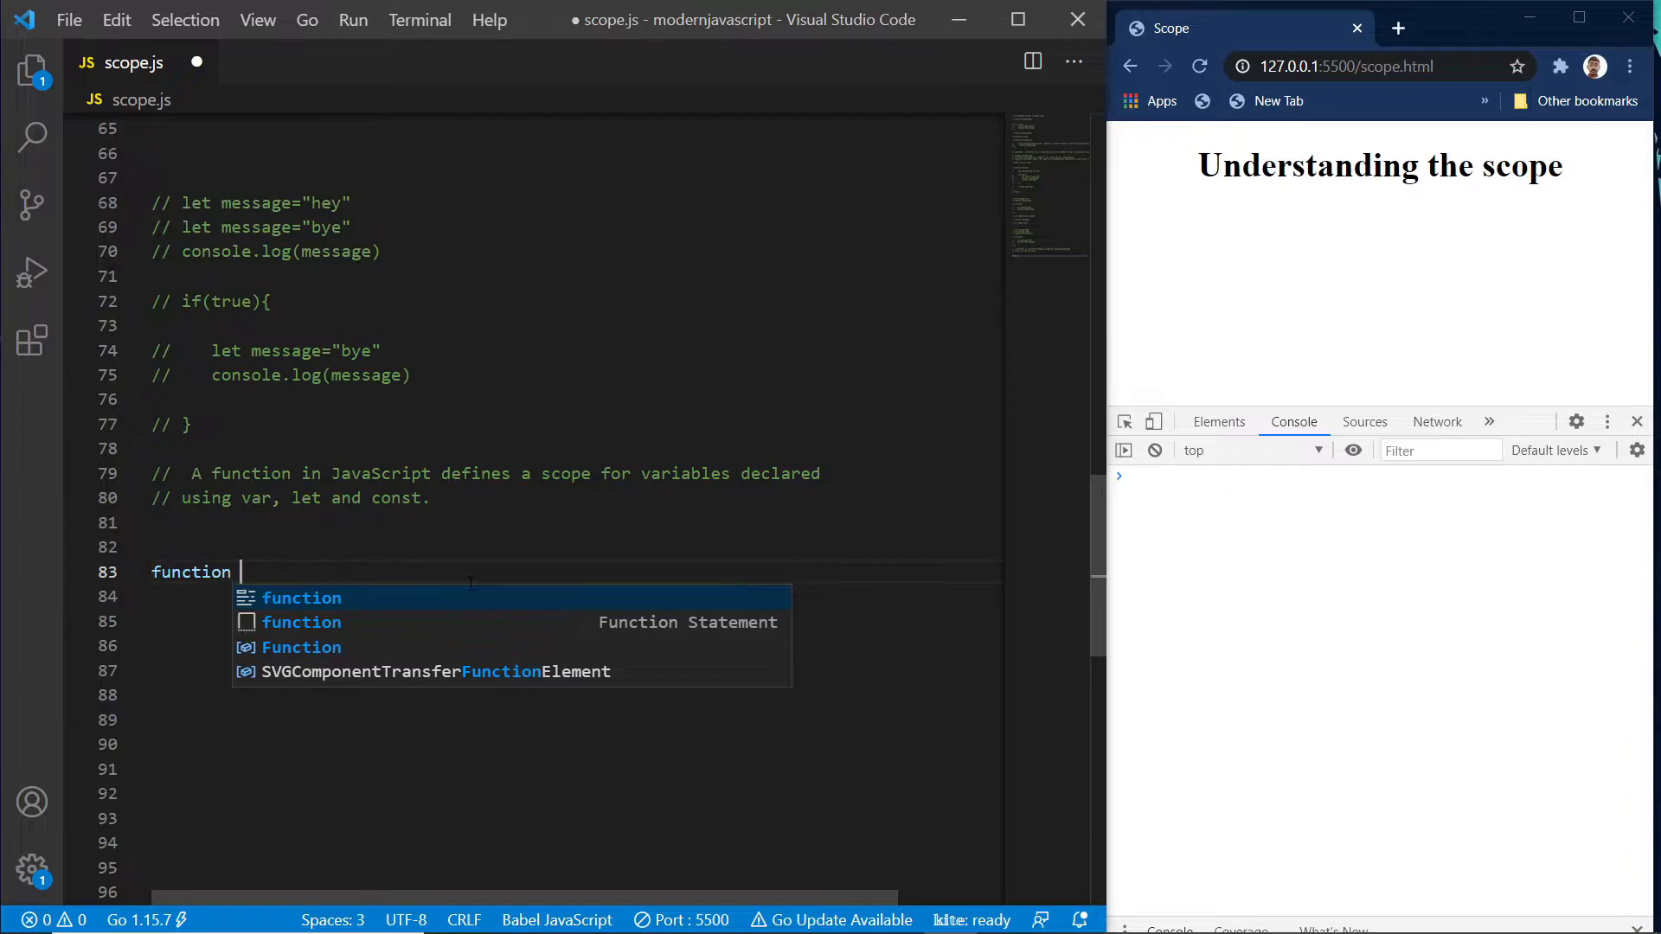
{"action": "type", "text": "gret"}
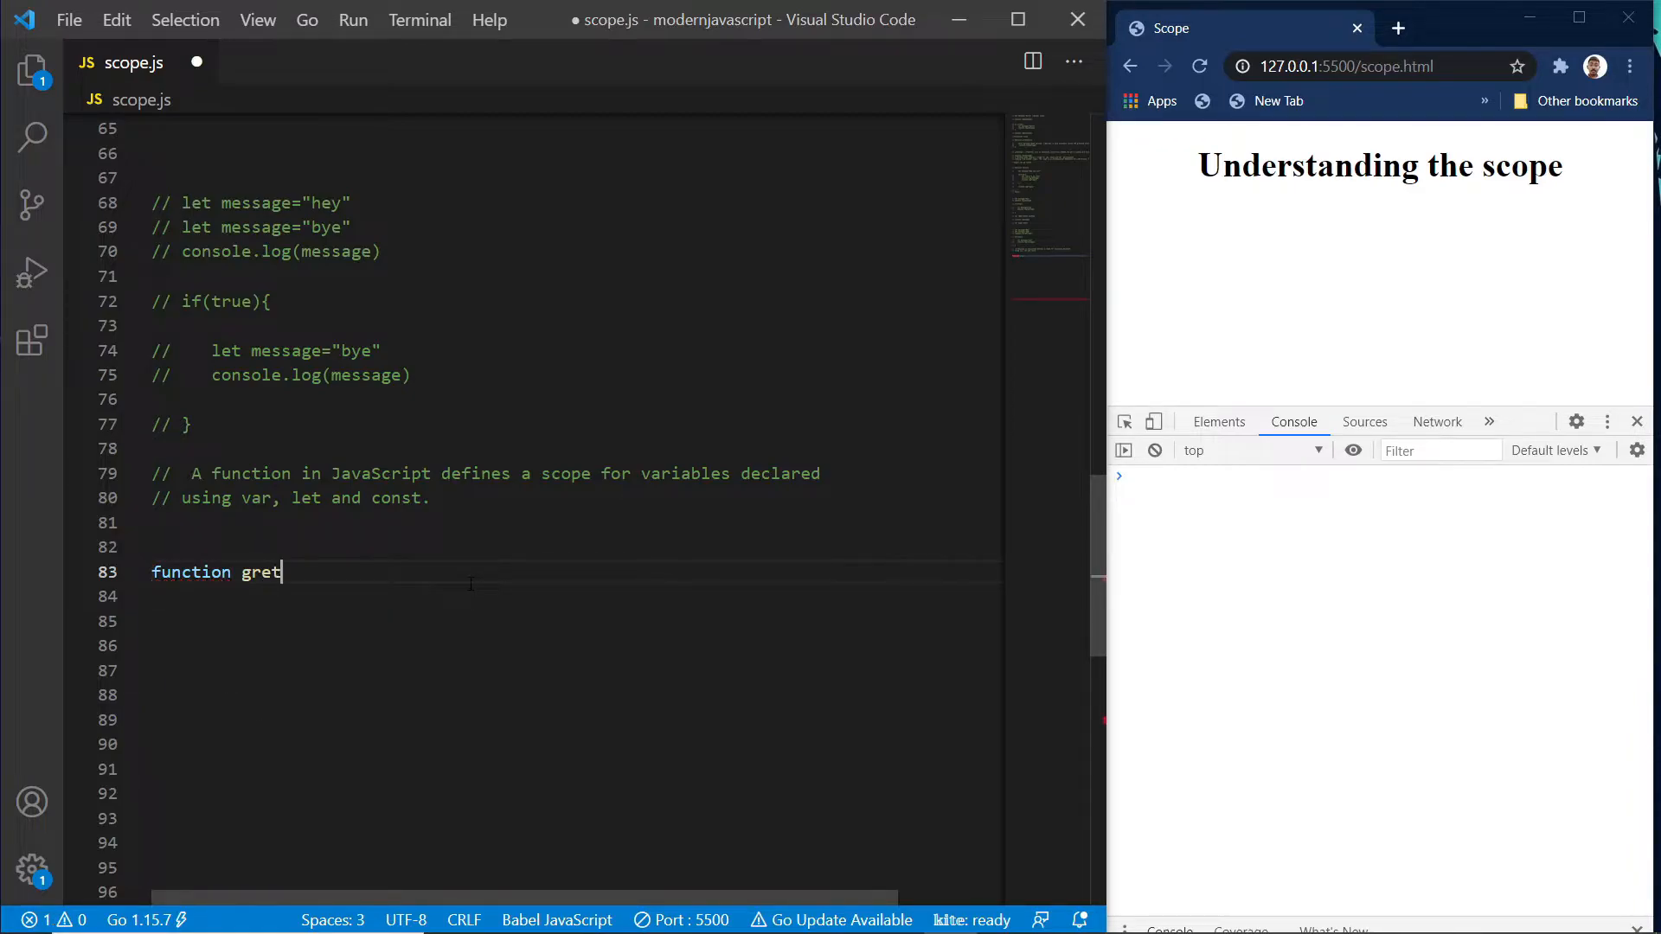
{"action": "type", "text": "ti"}
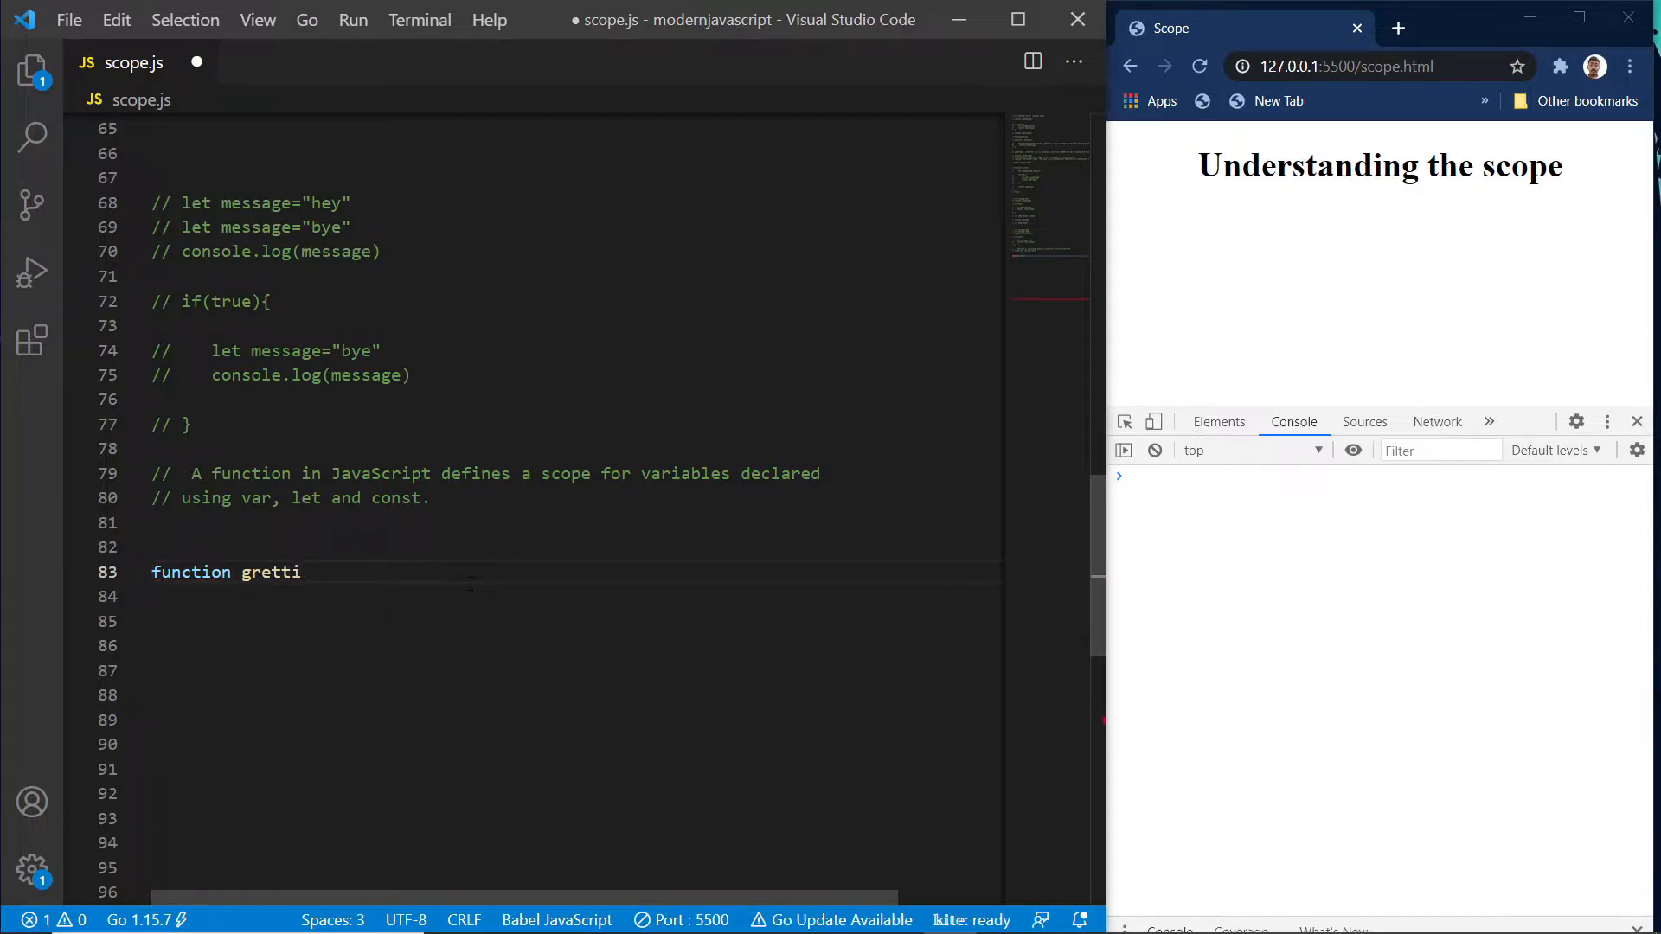
{"action": "type", "text": "ng()"}
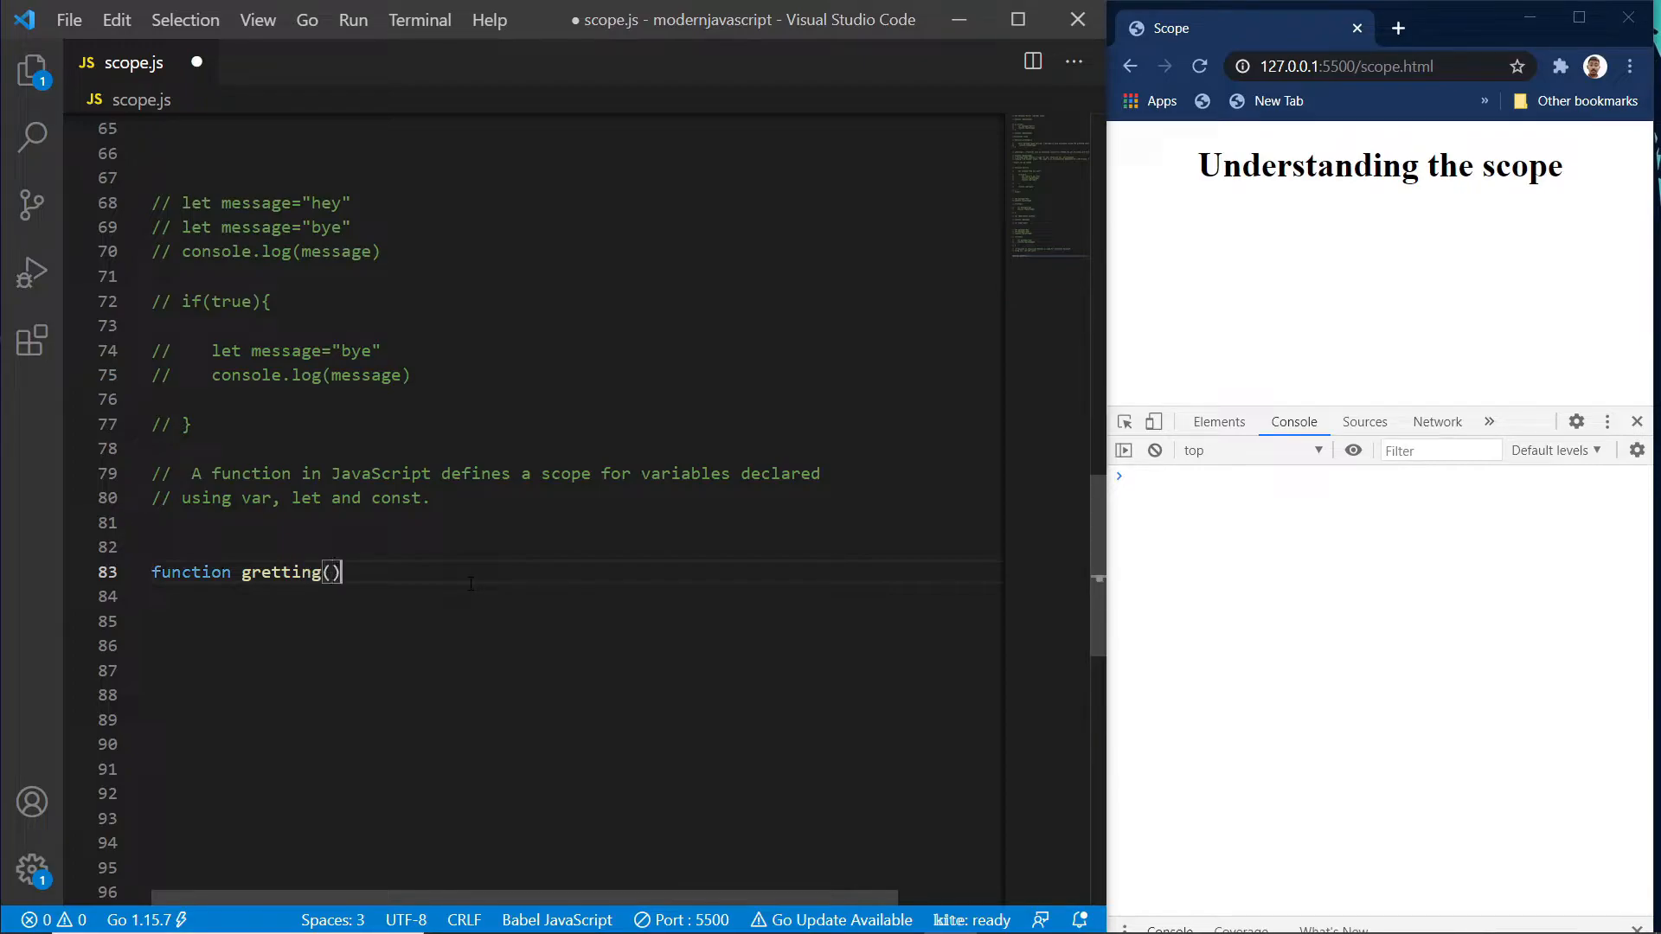
{"action": "type", "text": "{"}
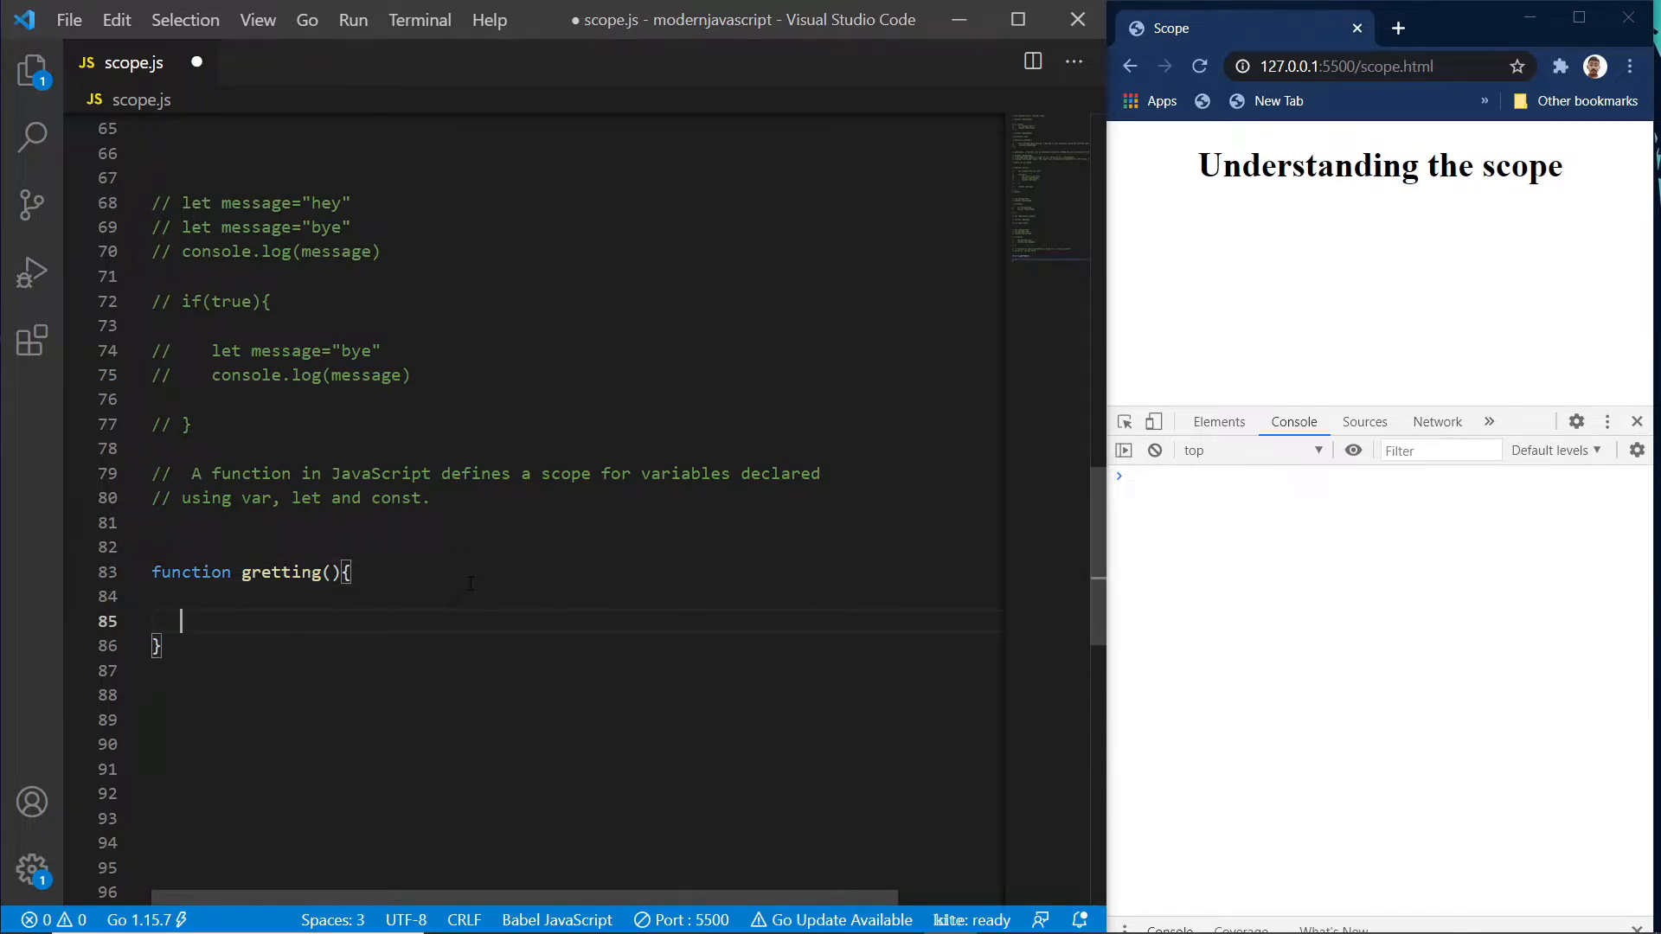
{"action": "type", "text": "var"}
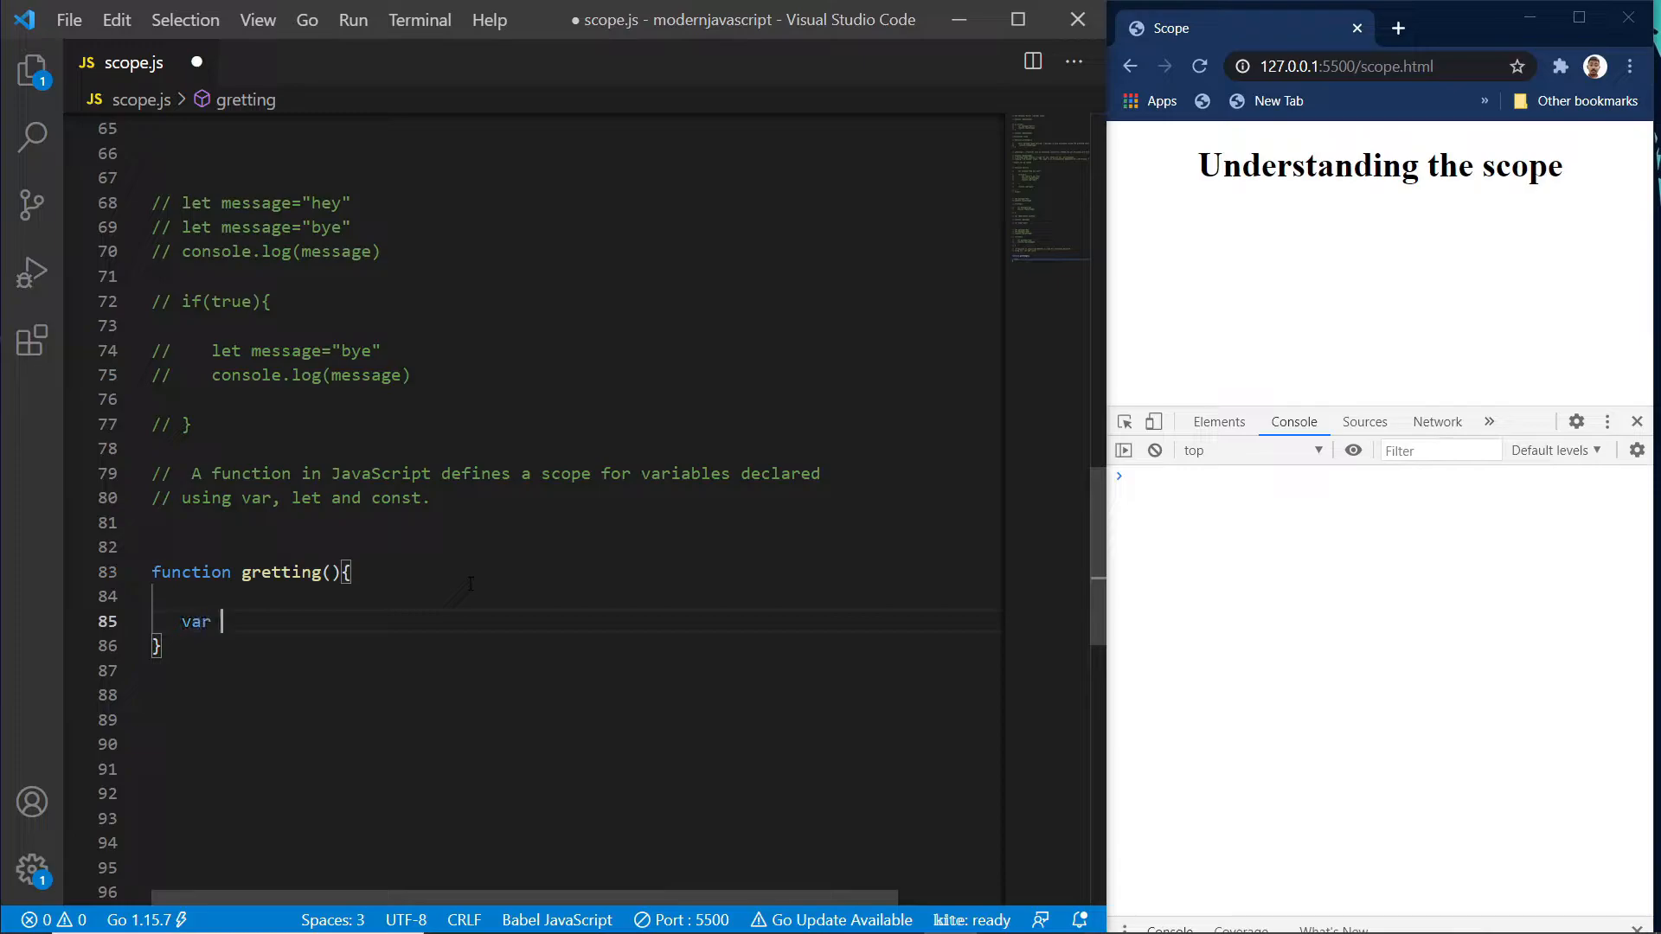
{"action": "type", "text": "message=\""}
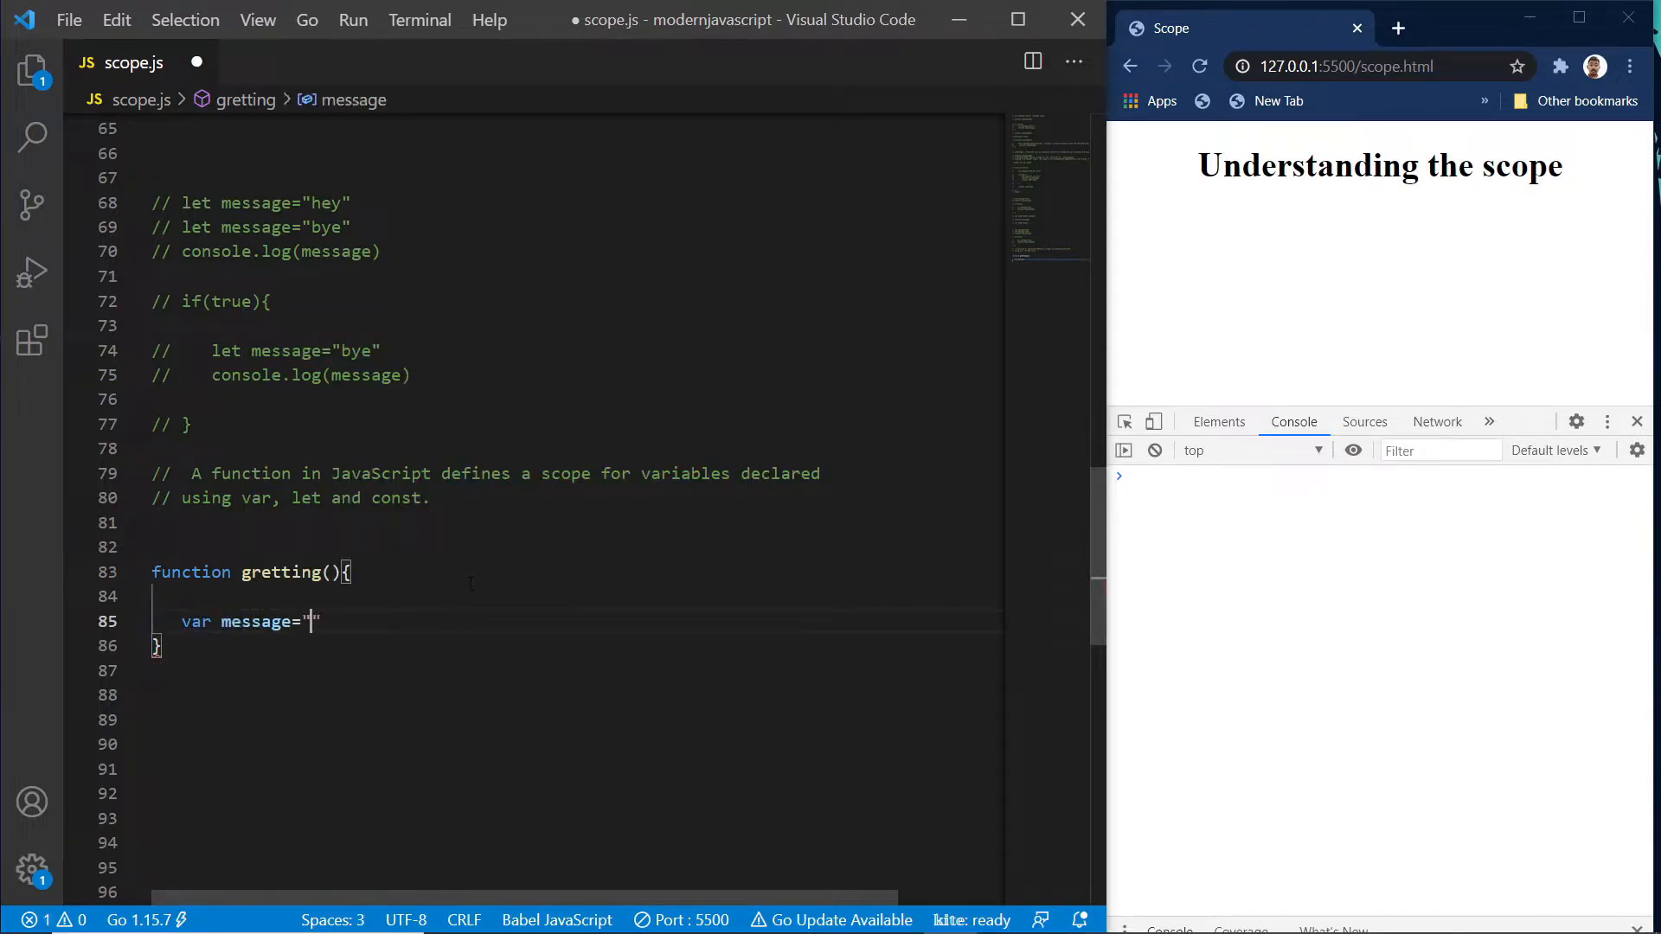
{"action": "type", "text": "Good"}
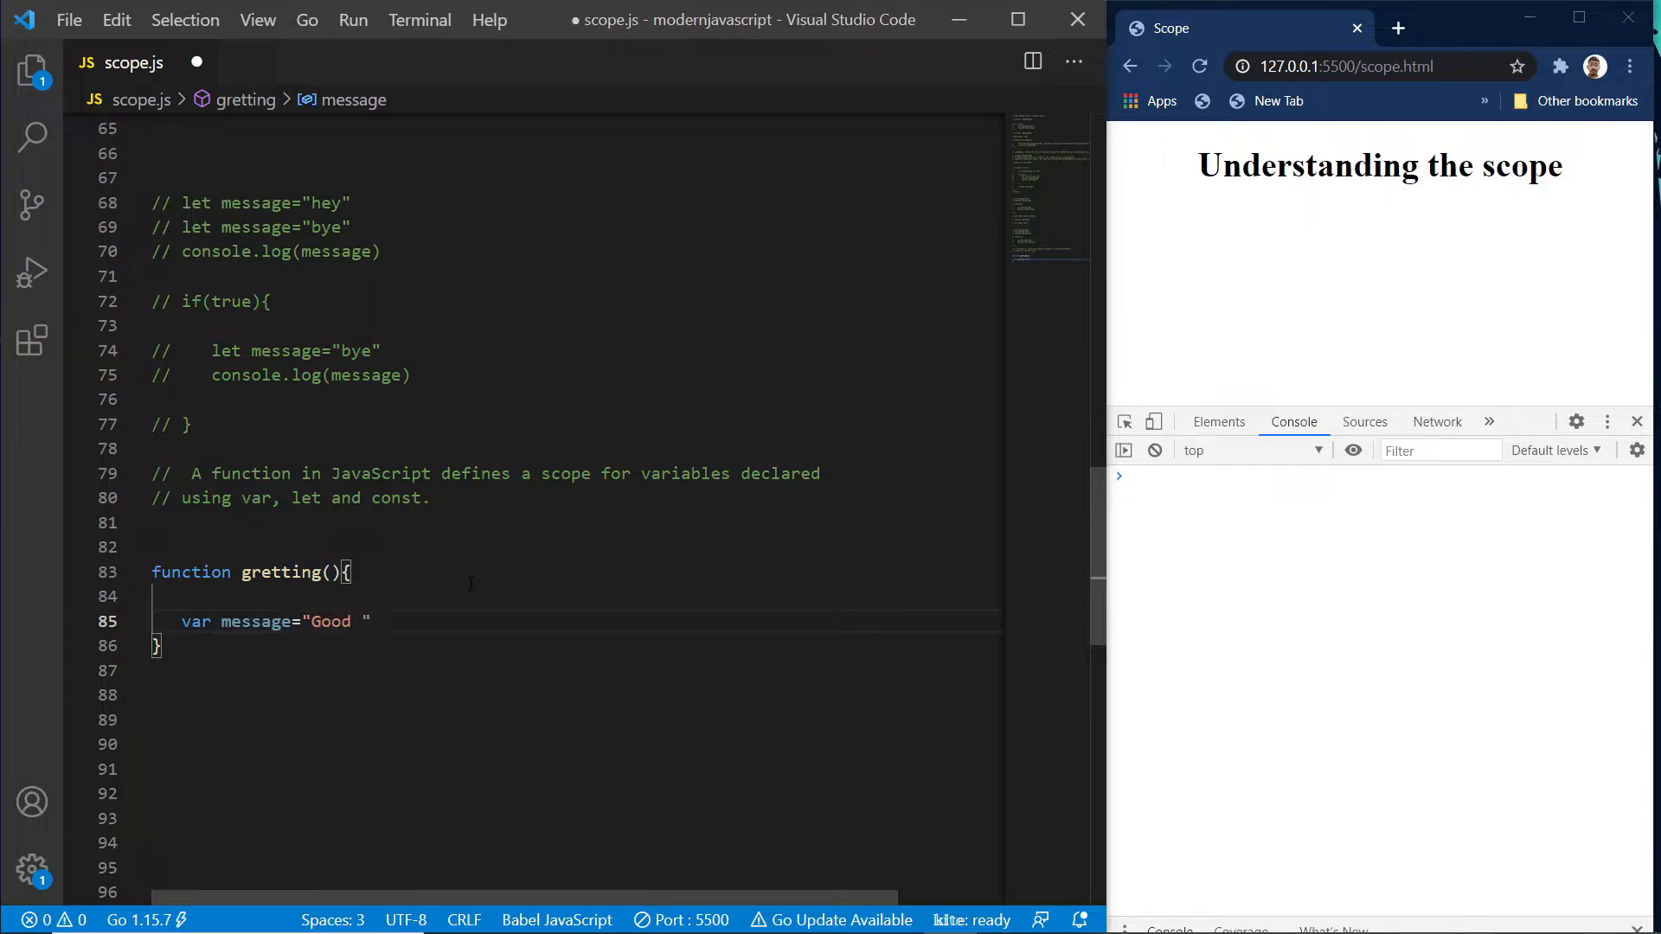
{"action": "type", "text": "Morning"}
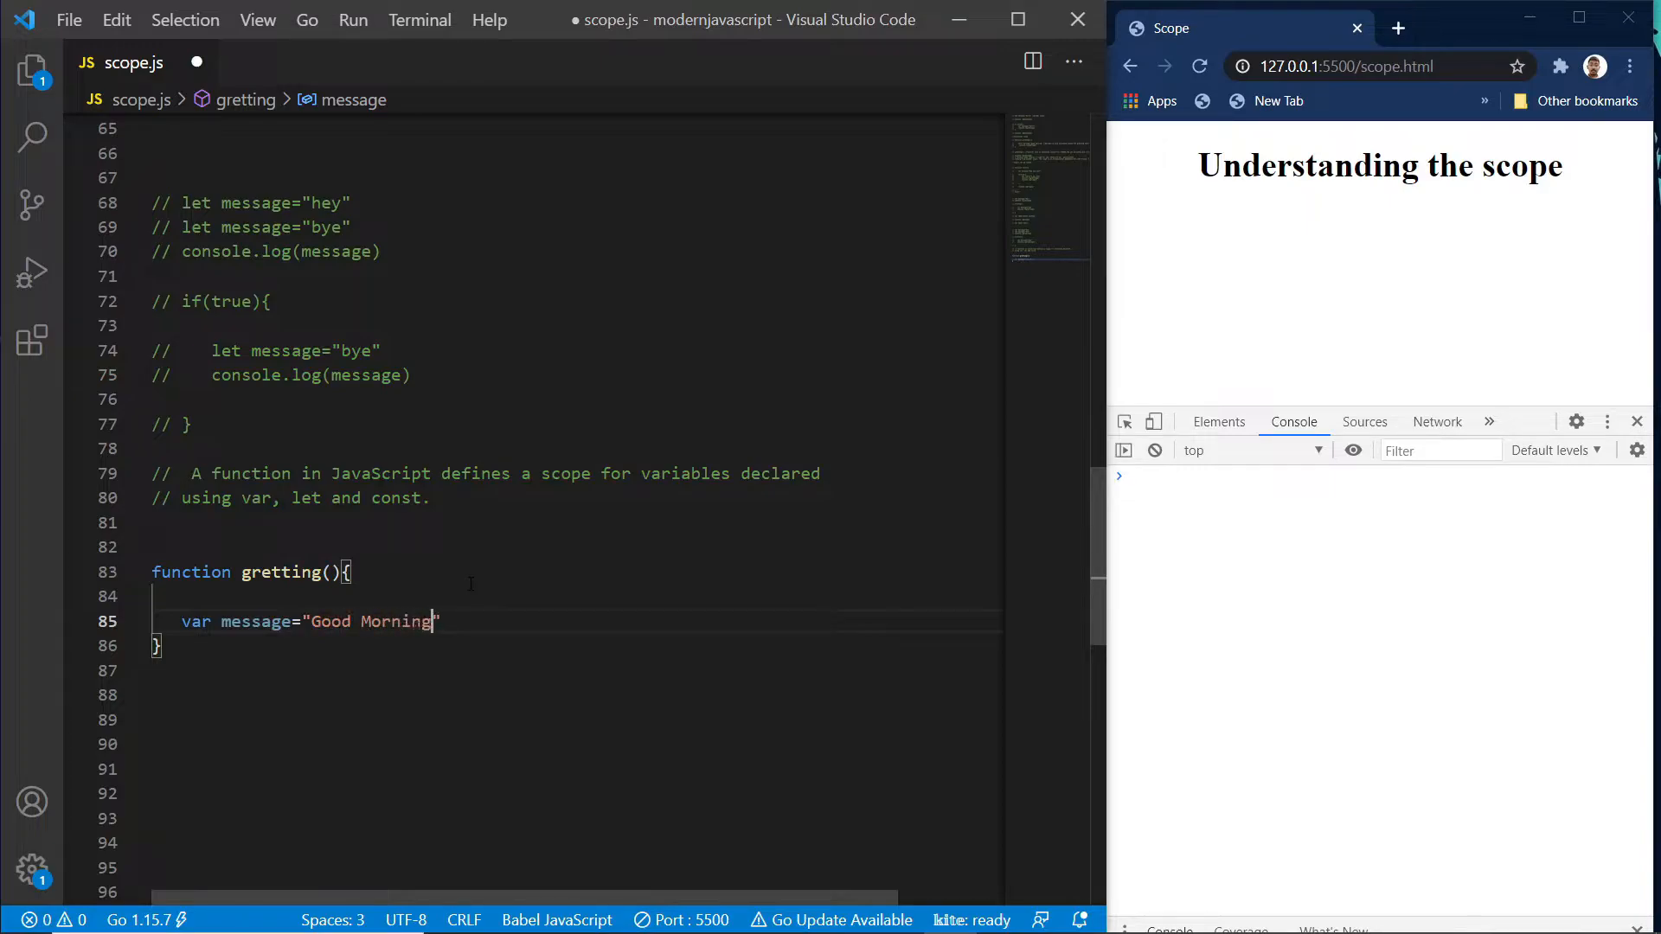
Log message inside the function and add a gretting() call below it.
{"action": "type", "text": "conssol"}
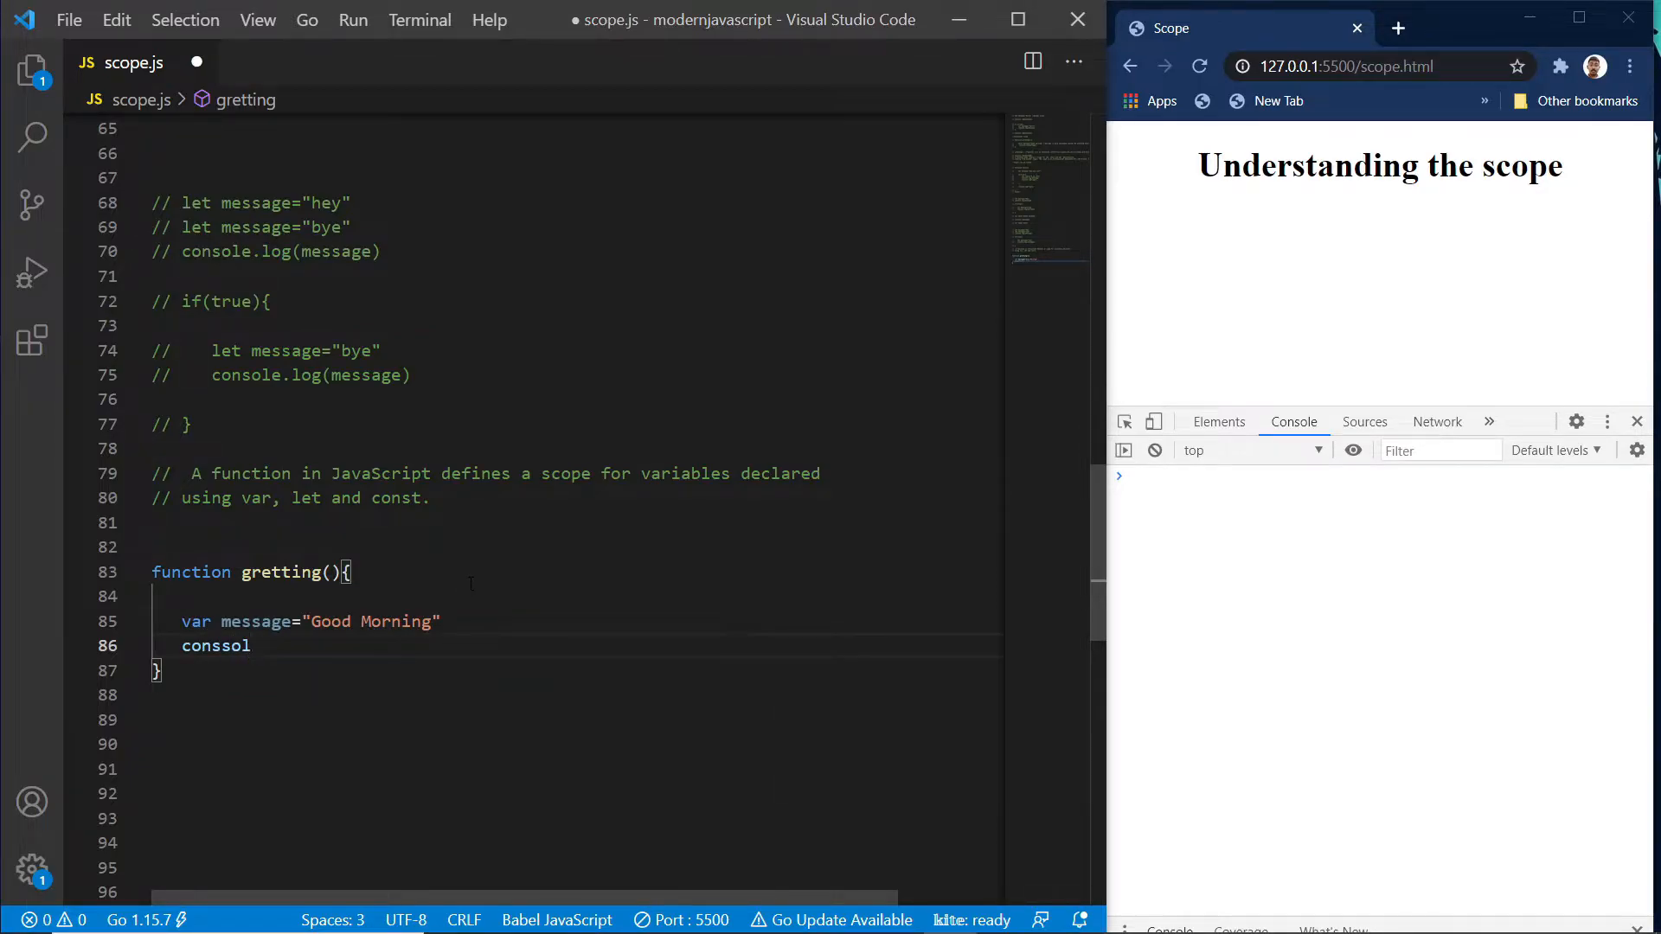
{"action": "type", "text": "console"}
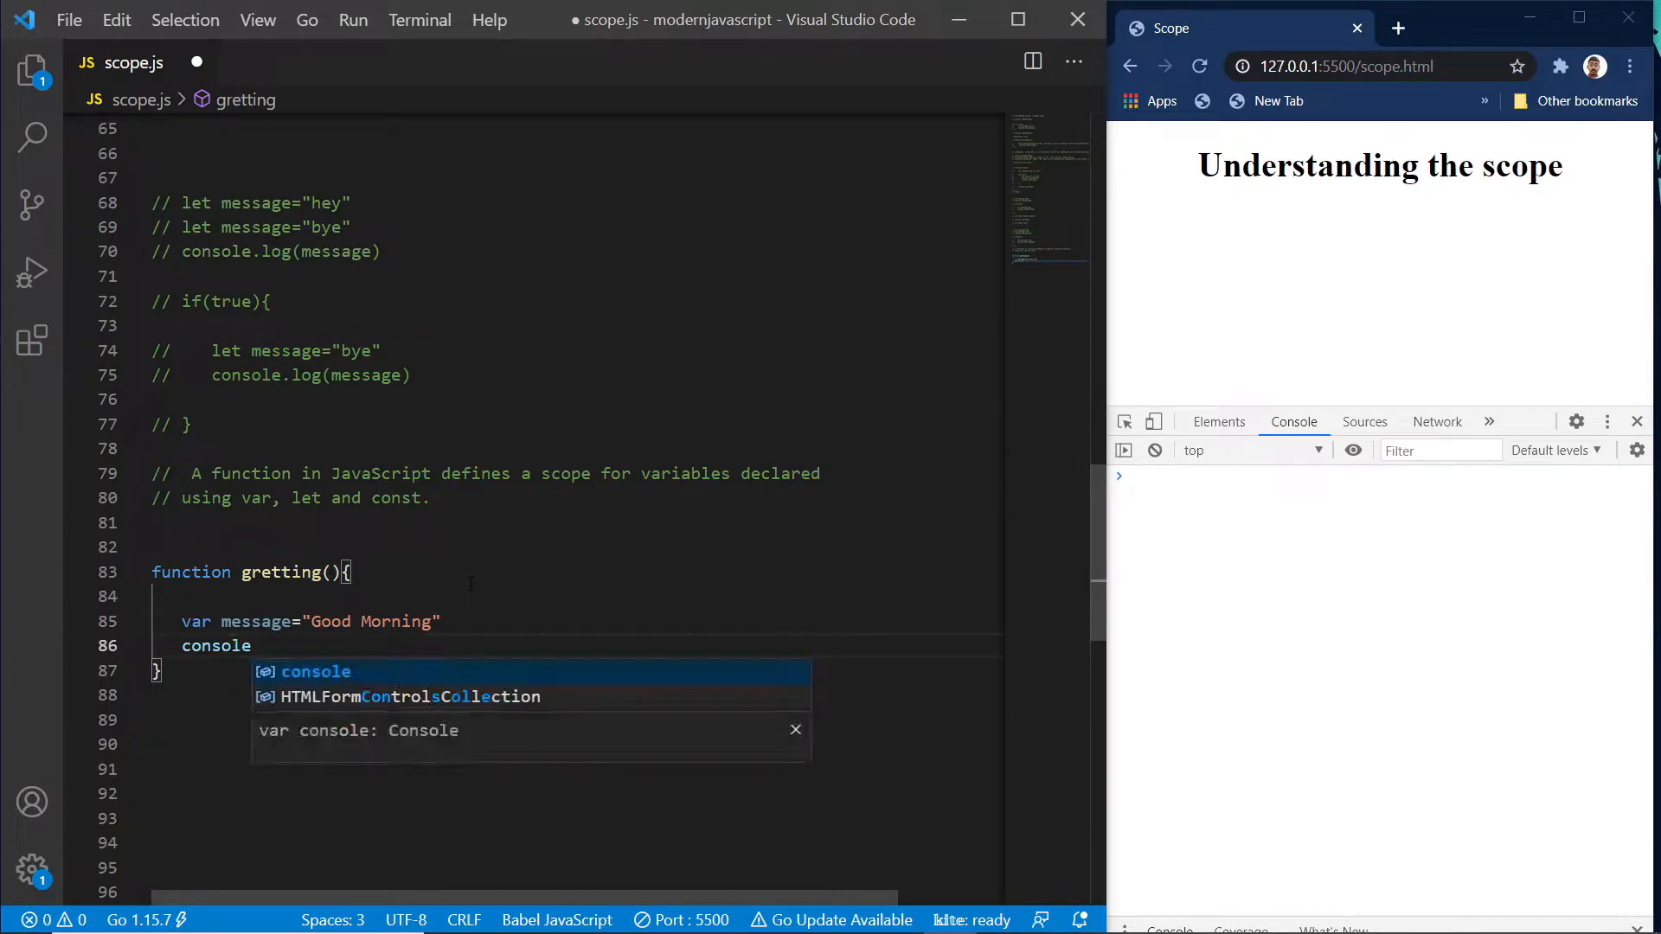
{"action": "type", "text": ".log"}
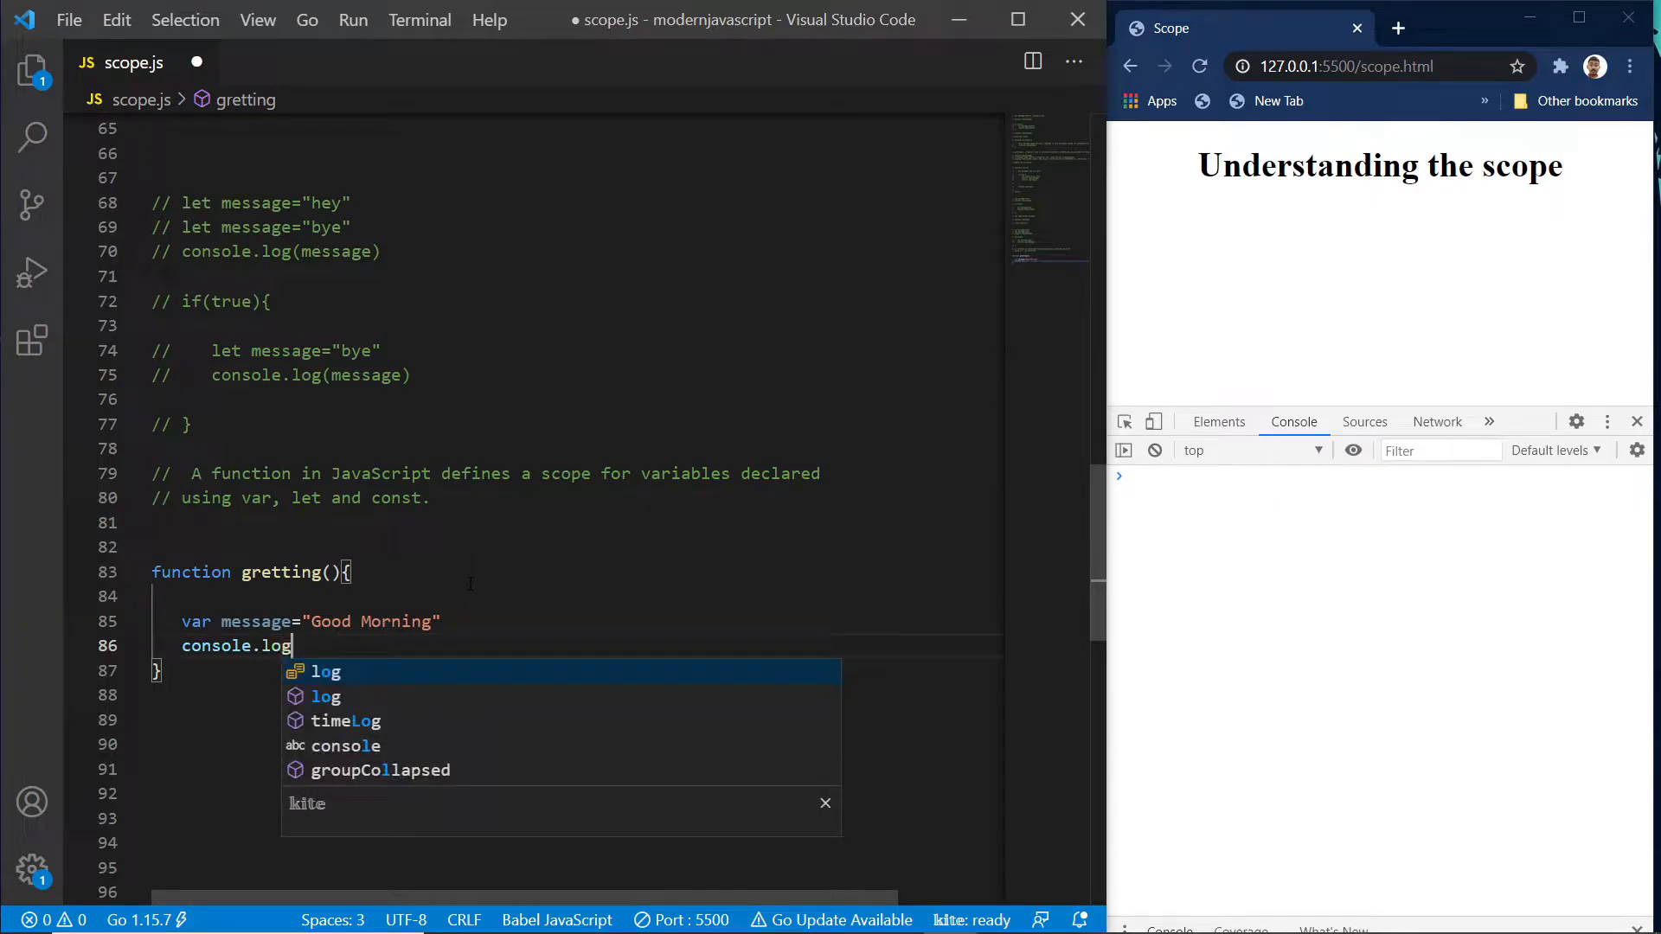
{"action": "type", "text": "(message"}
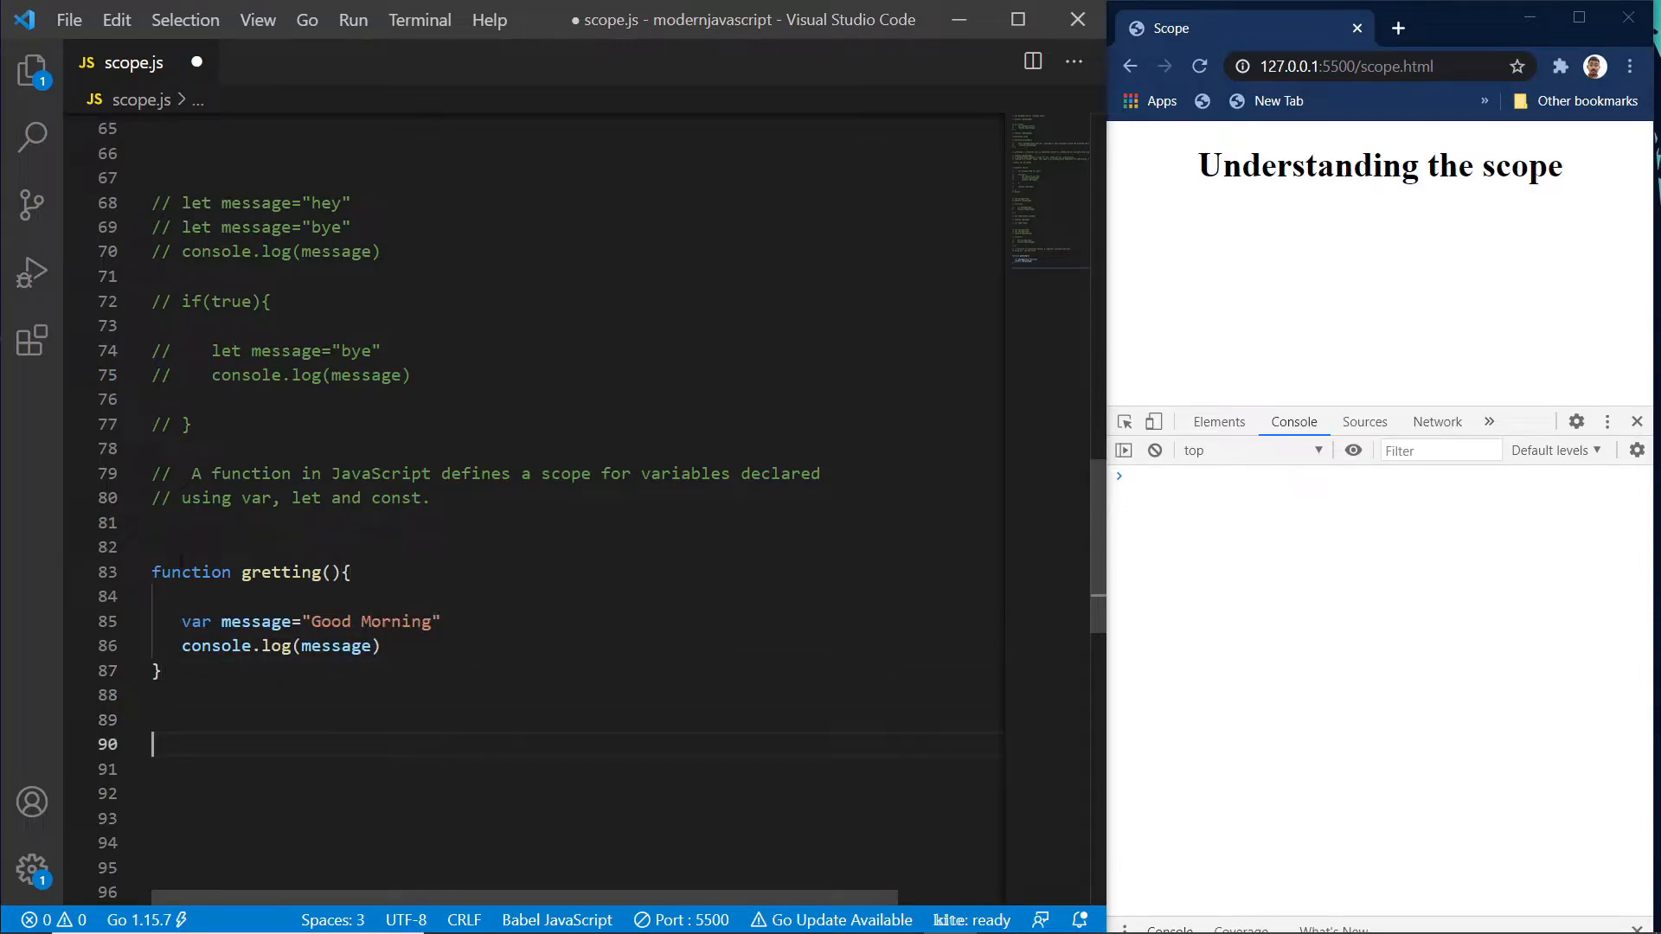
{"action": "mouse_move", "coordinate": [282, 572]}
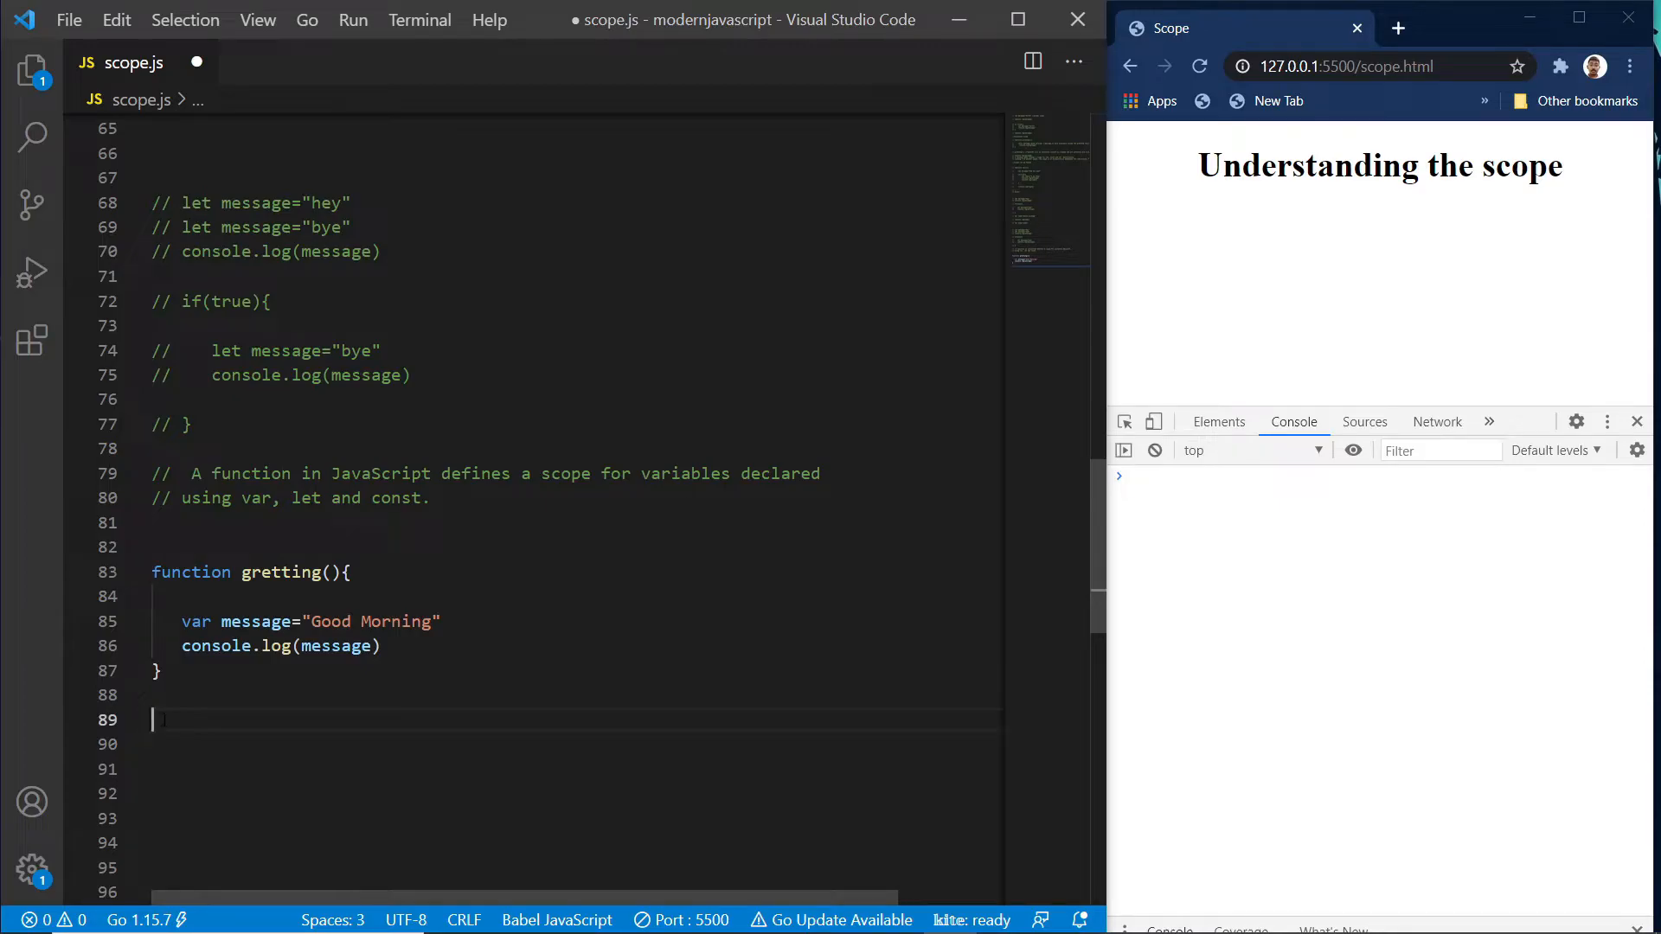
{"action": "type", "text": "gretting"}
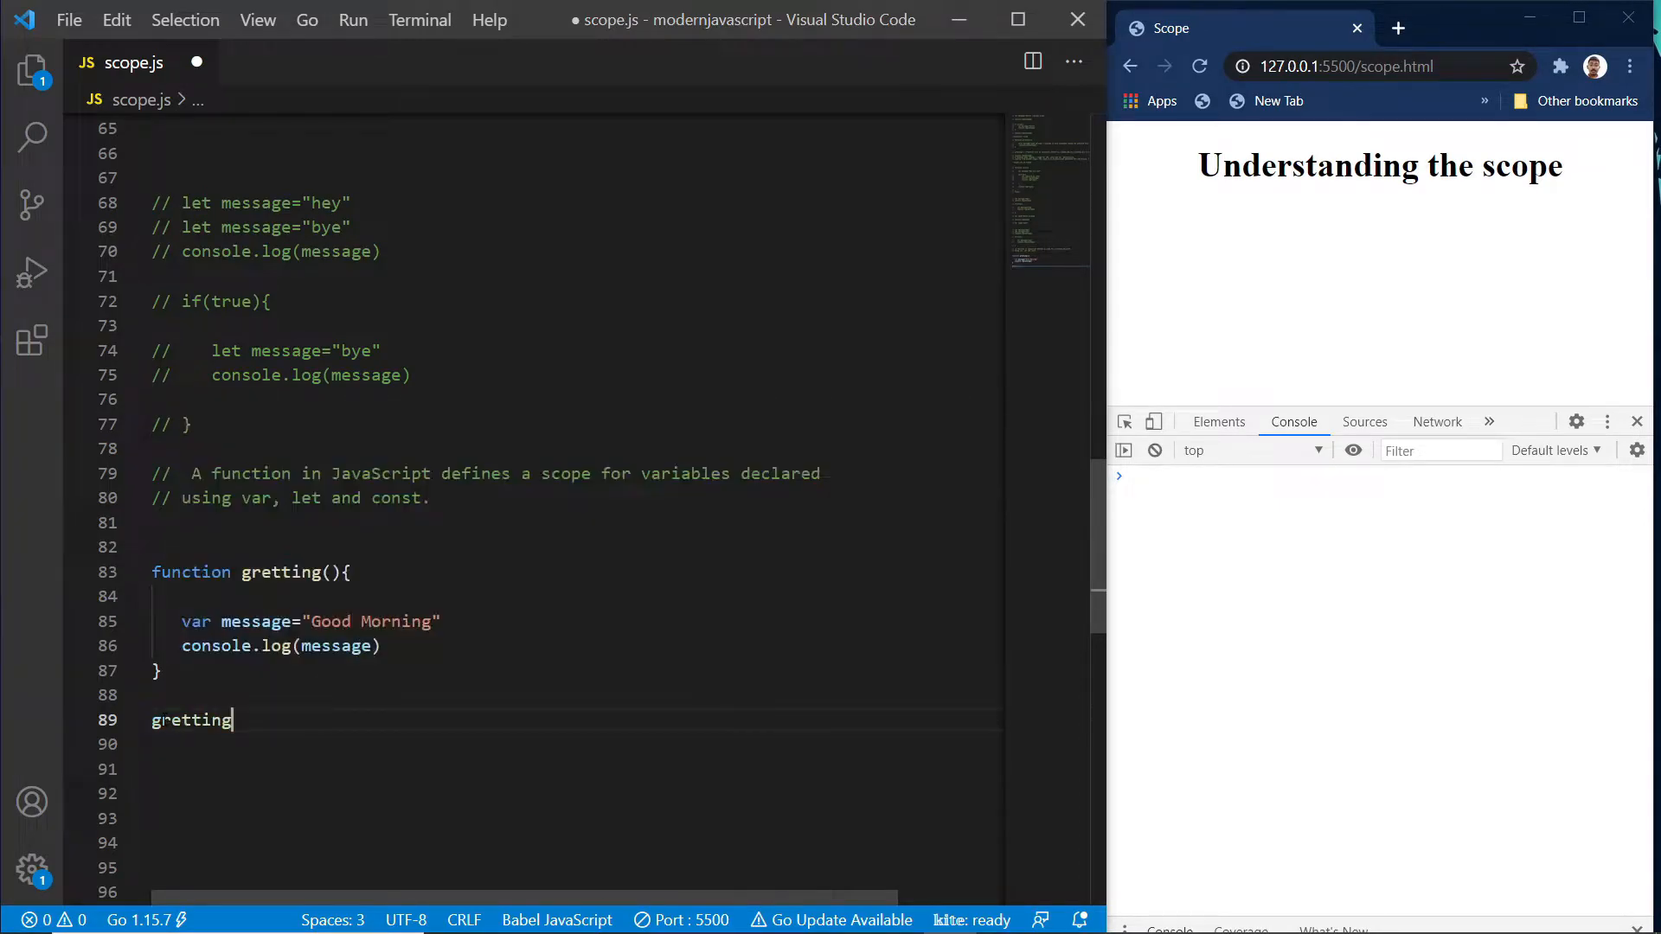
{"action": "type", "text": "()"}
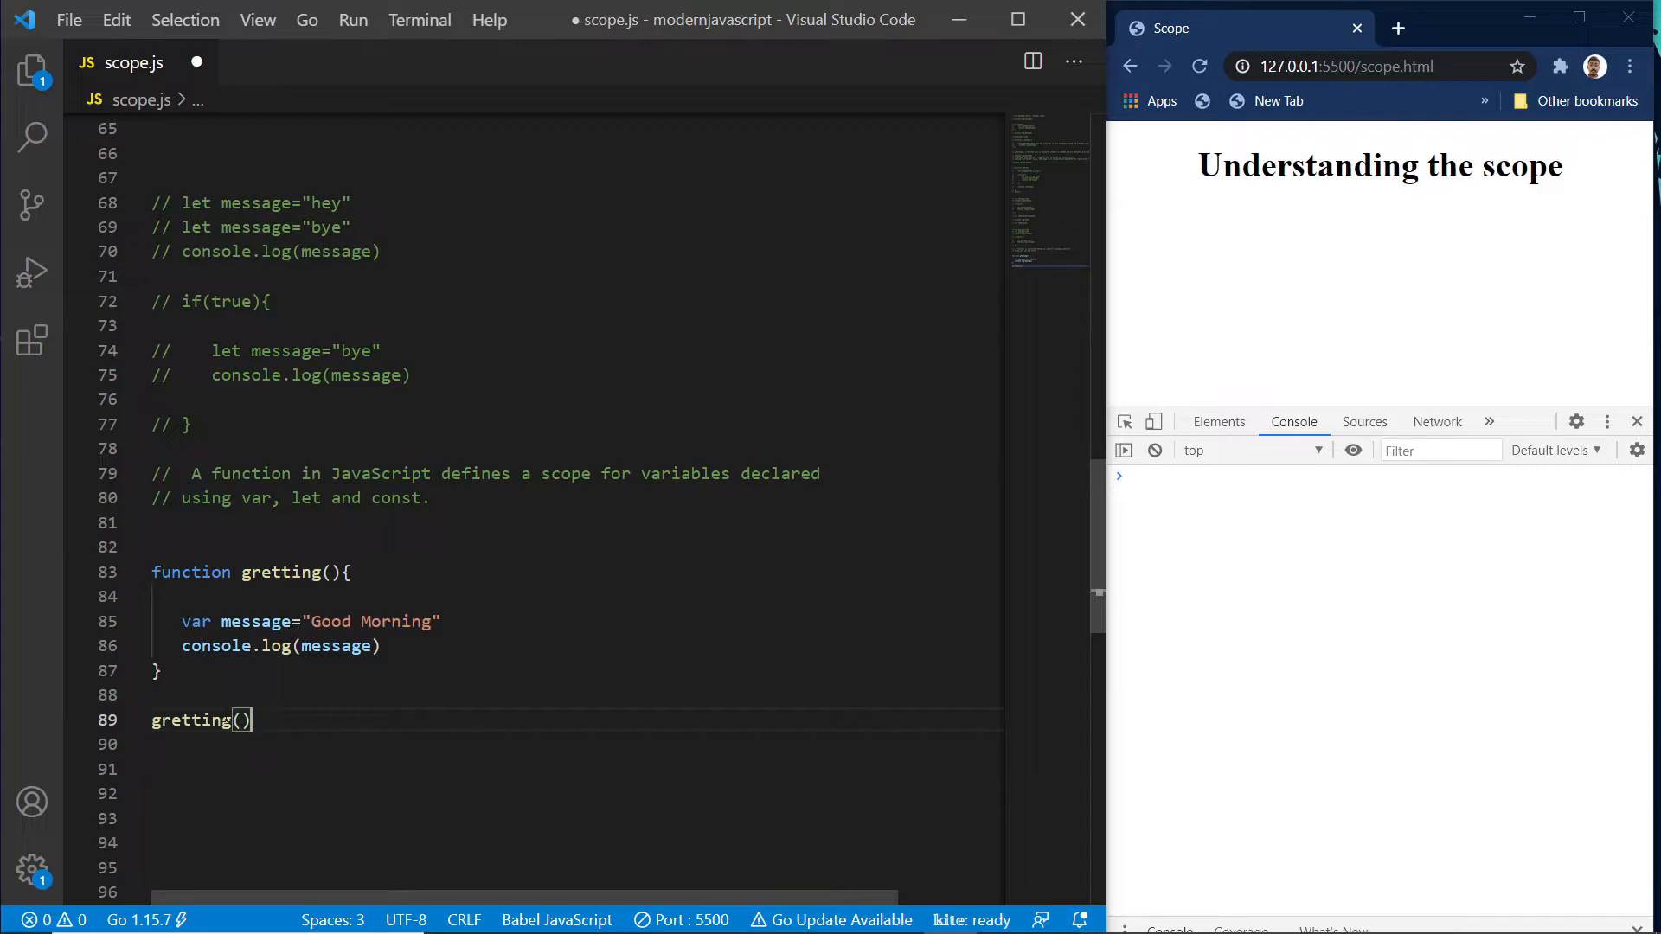
Save scope.js so the browser console prints Good Morning from gretting().
{"action": "double_click", "coordinate": [280, 645]}
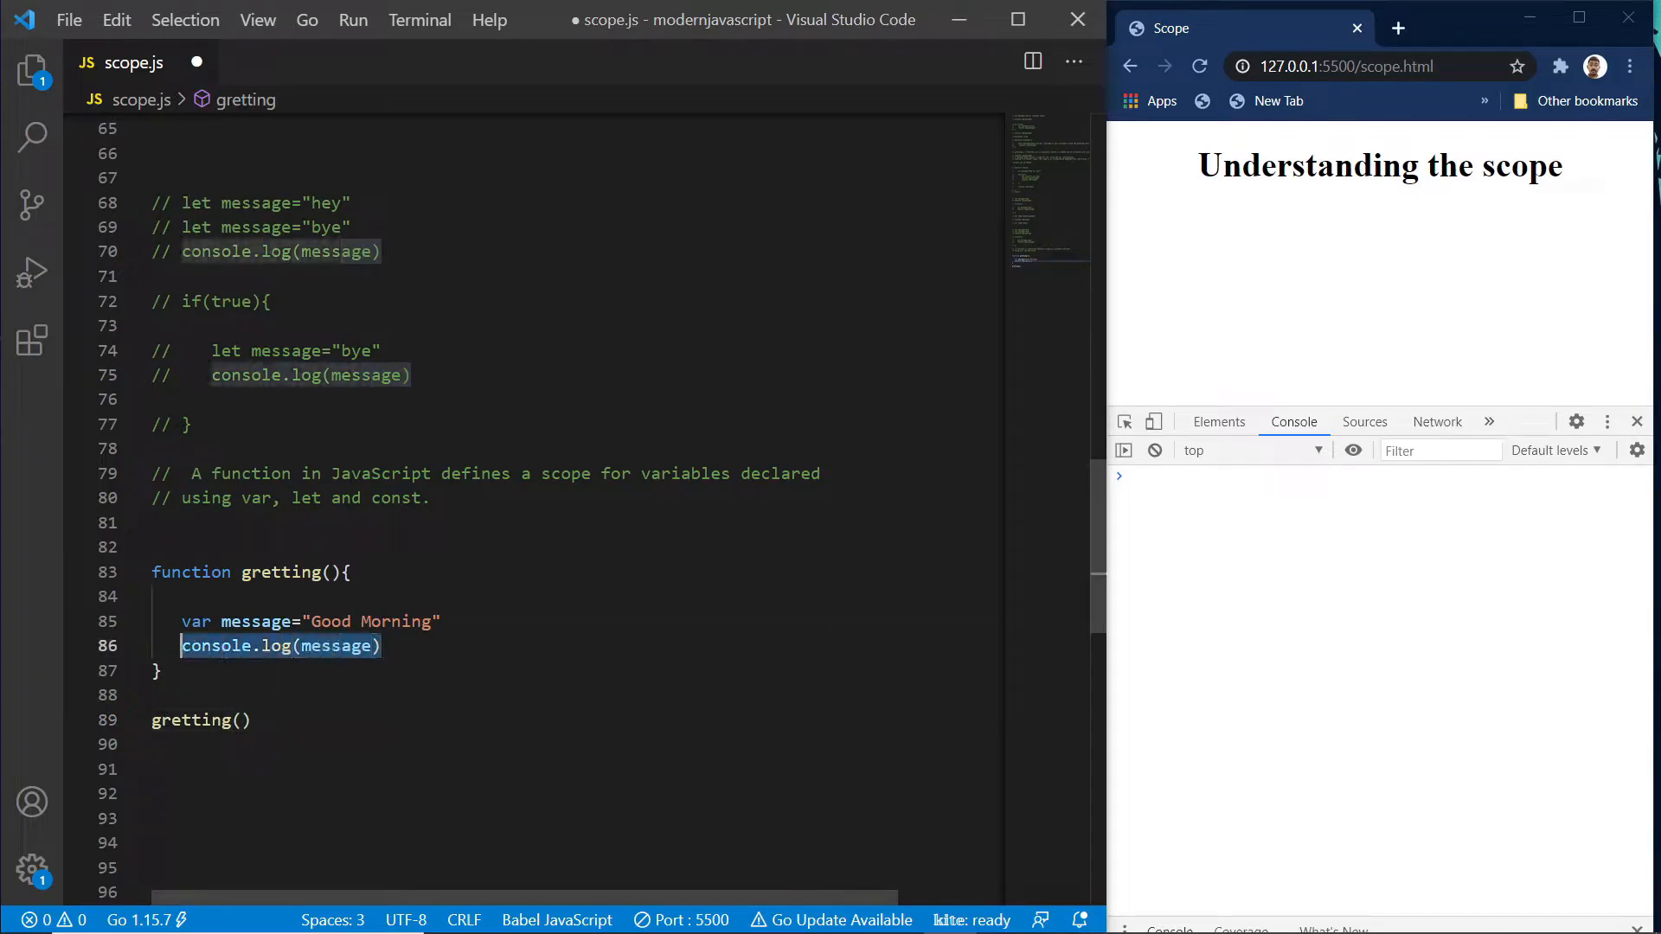
{"action": "left_click", "coordinate": [154, 744]}
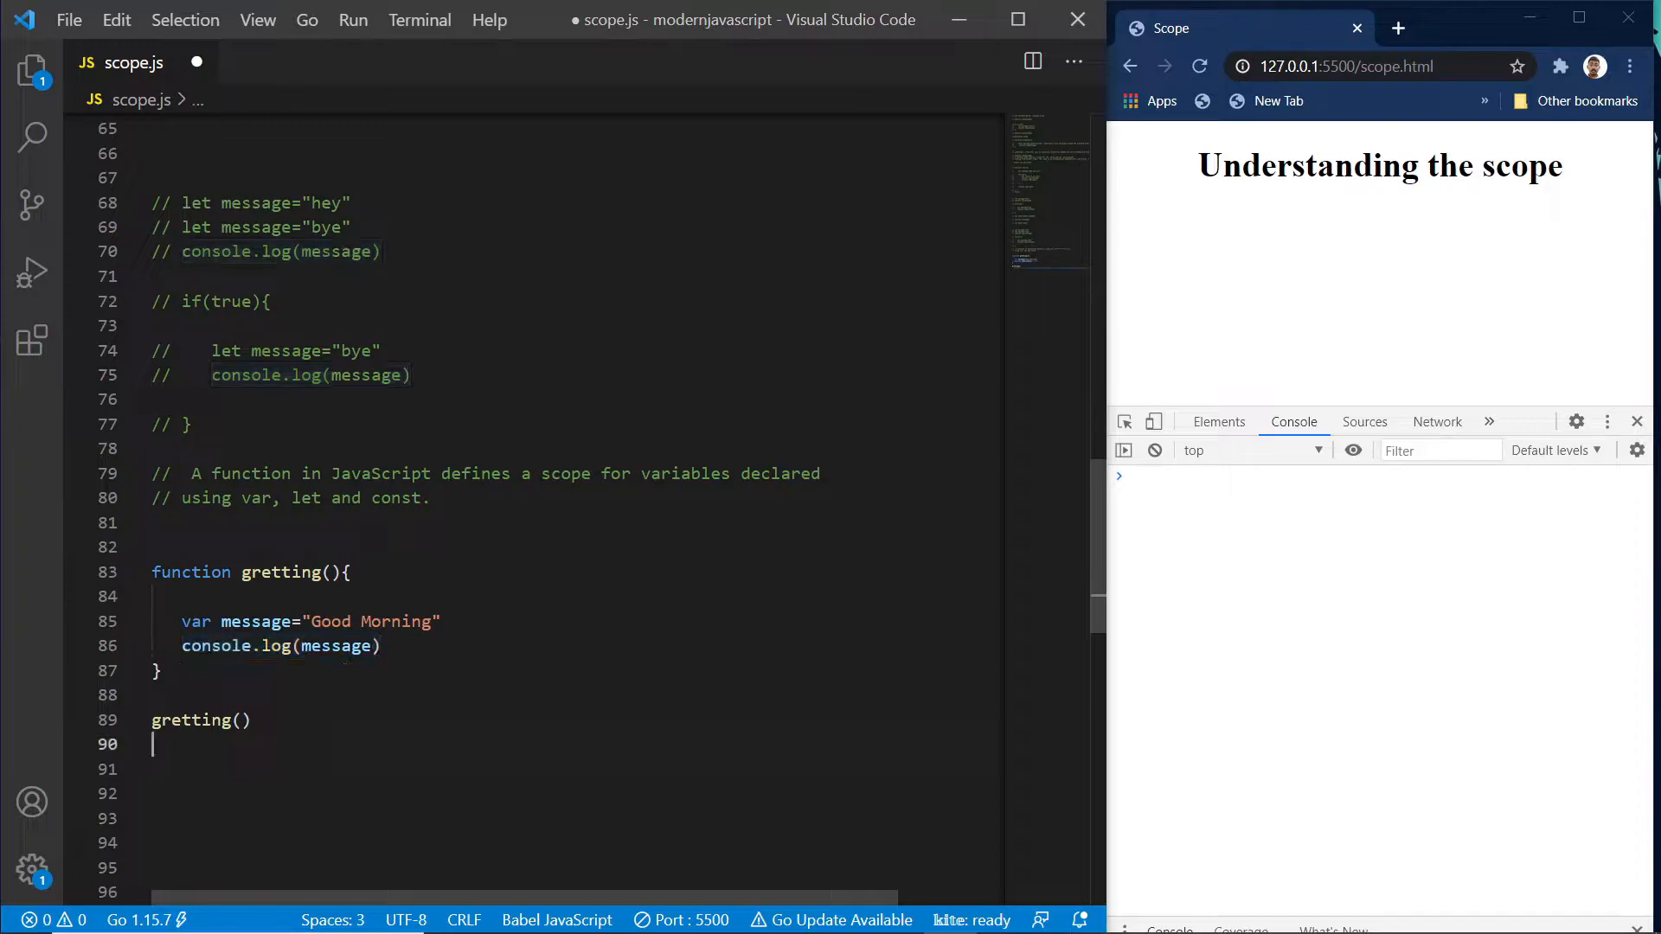
{"action": "key", "text": "ctrl+s"}
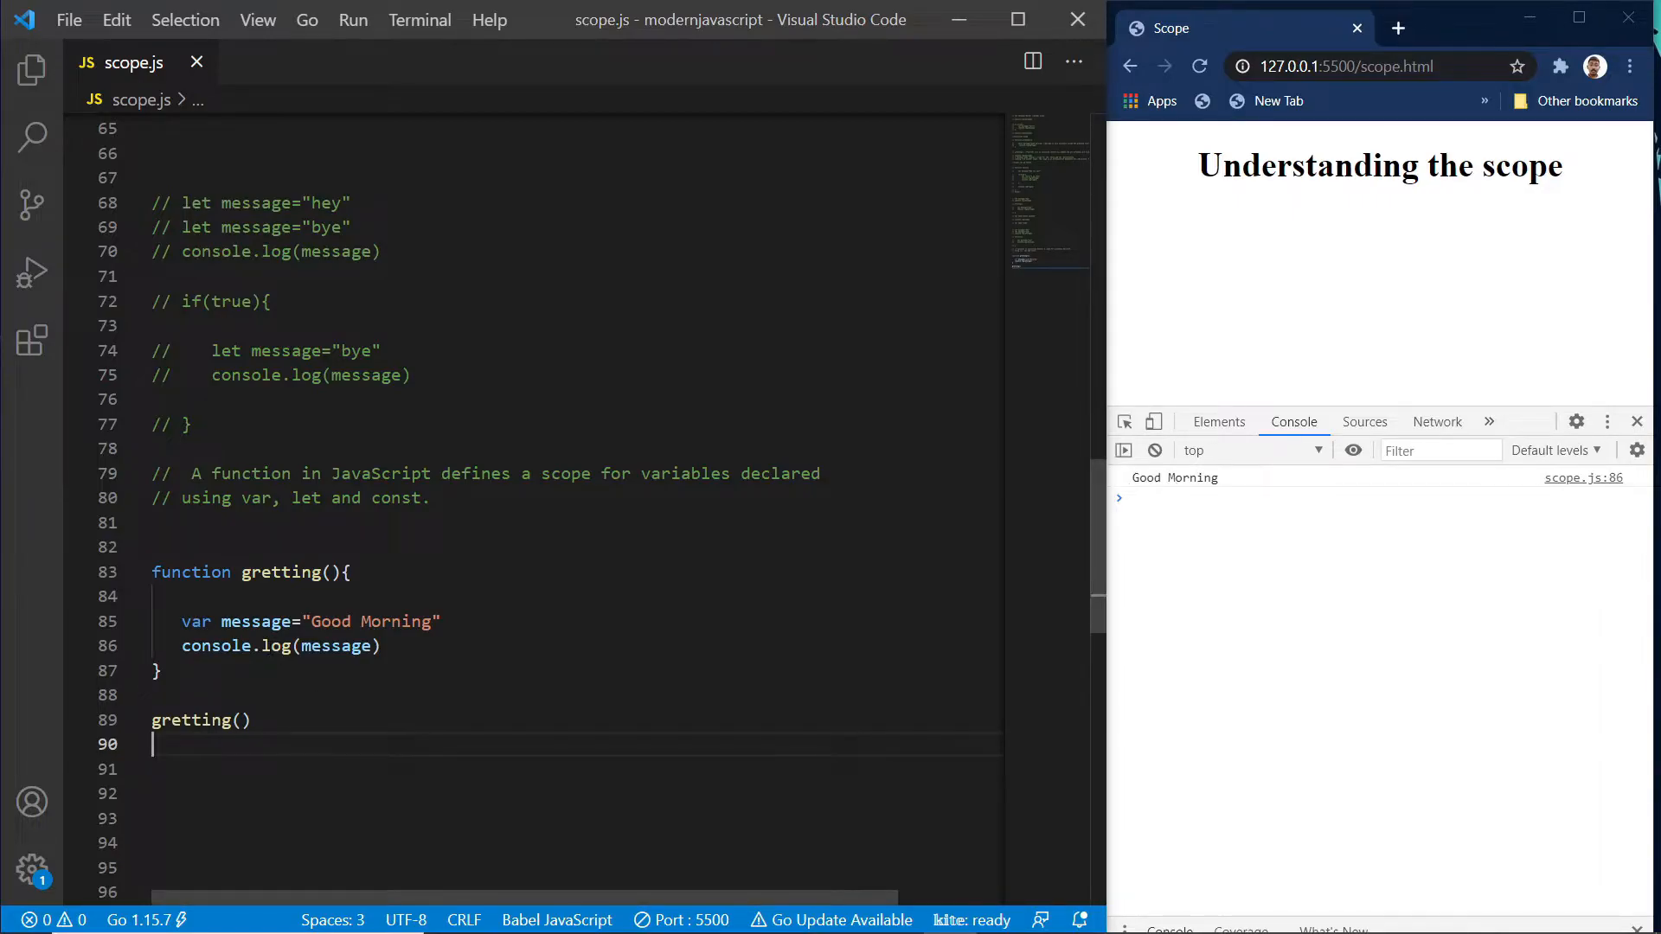
{"action": "double_click", "coordinate": [254, 621]}
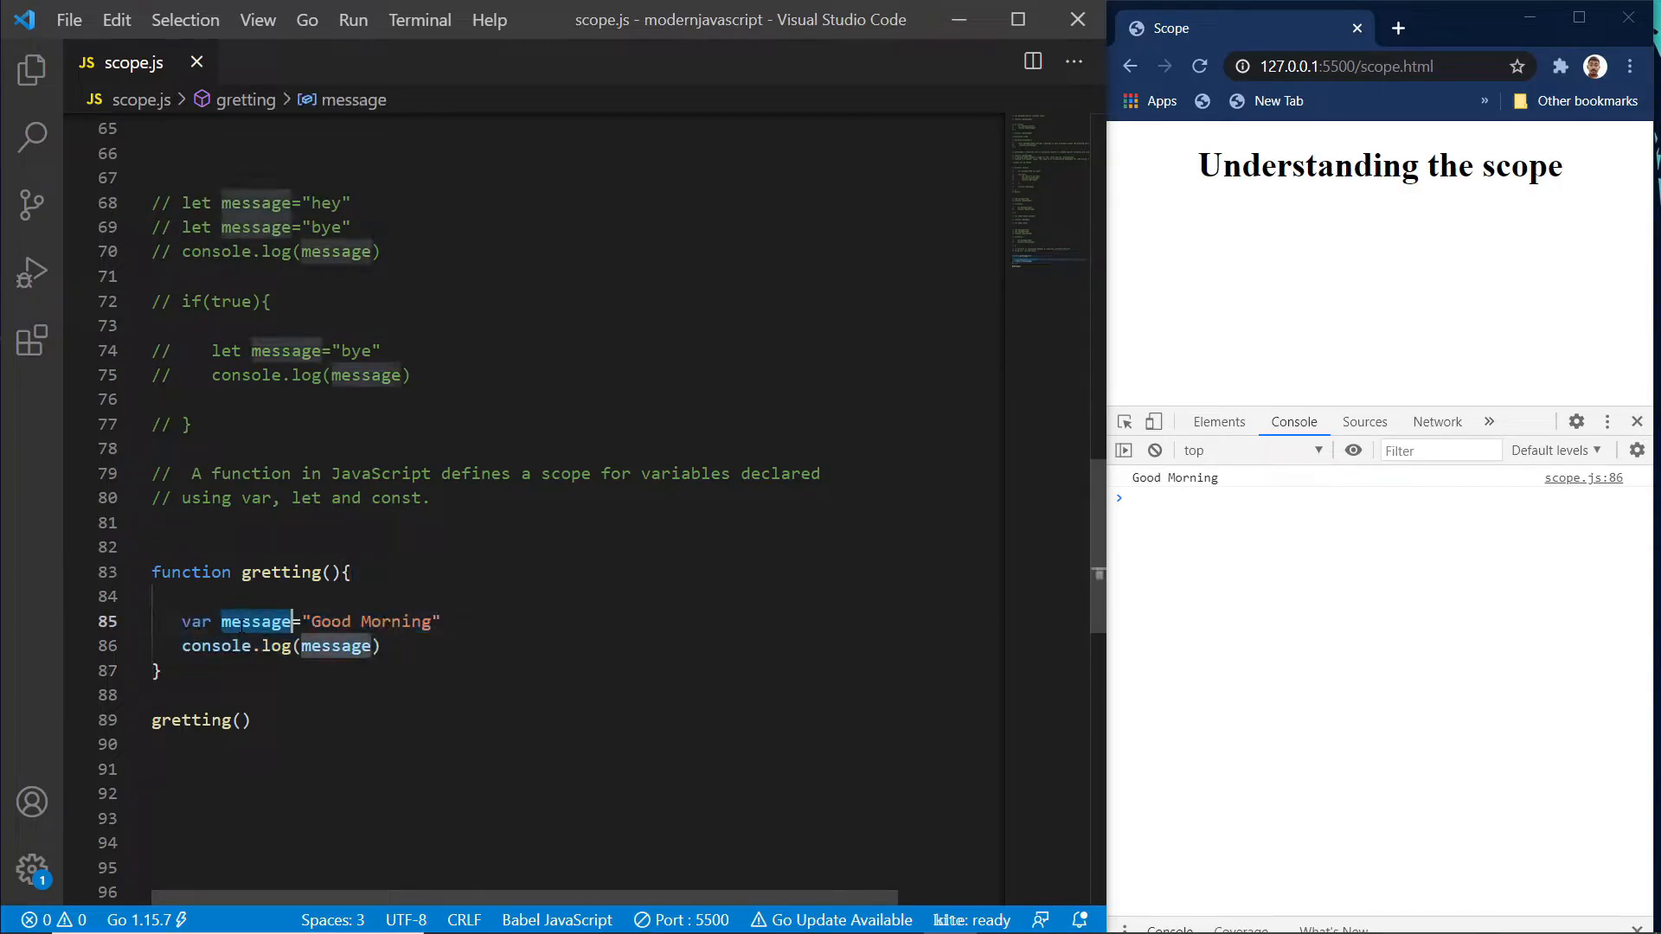
Add console.log(message) after gretting() and comment out the inner log, producing a ReferenceError.
{"action": "left_click", "coordinate": [261, 768]}
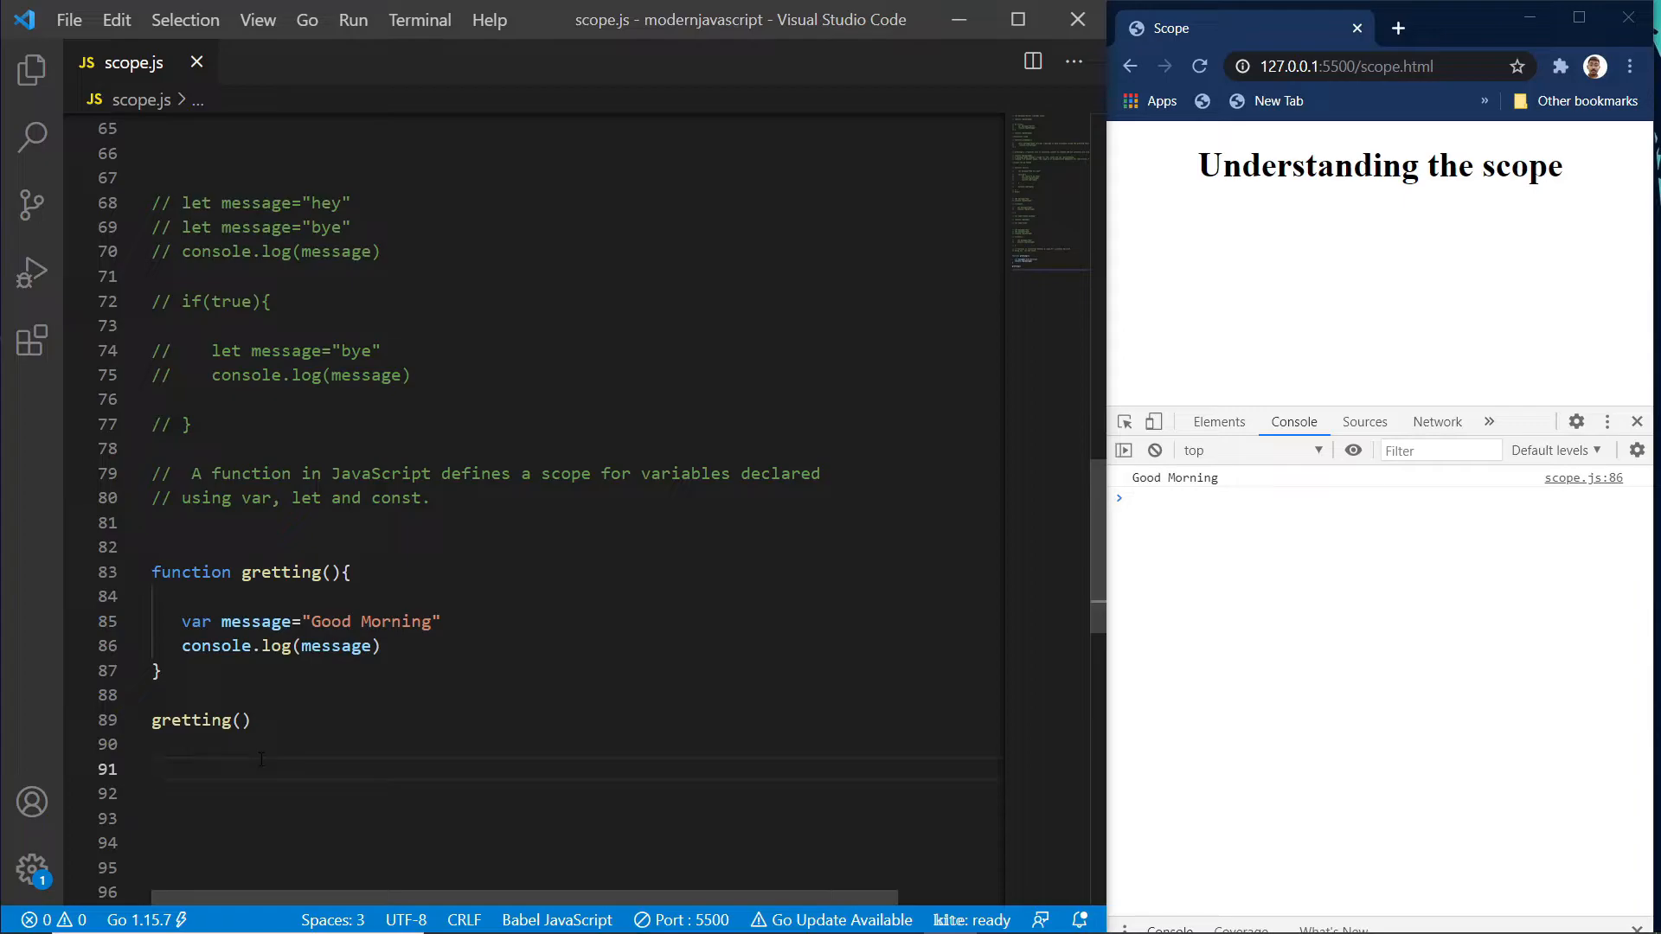
{"action": "type", "text": "console.l"}
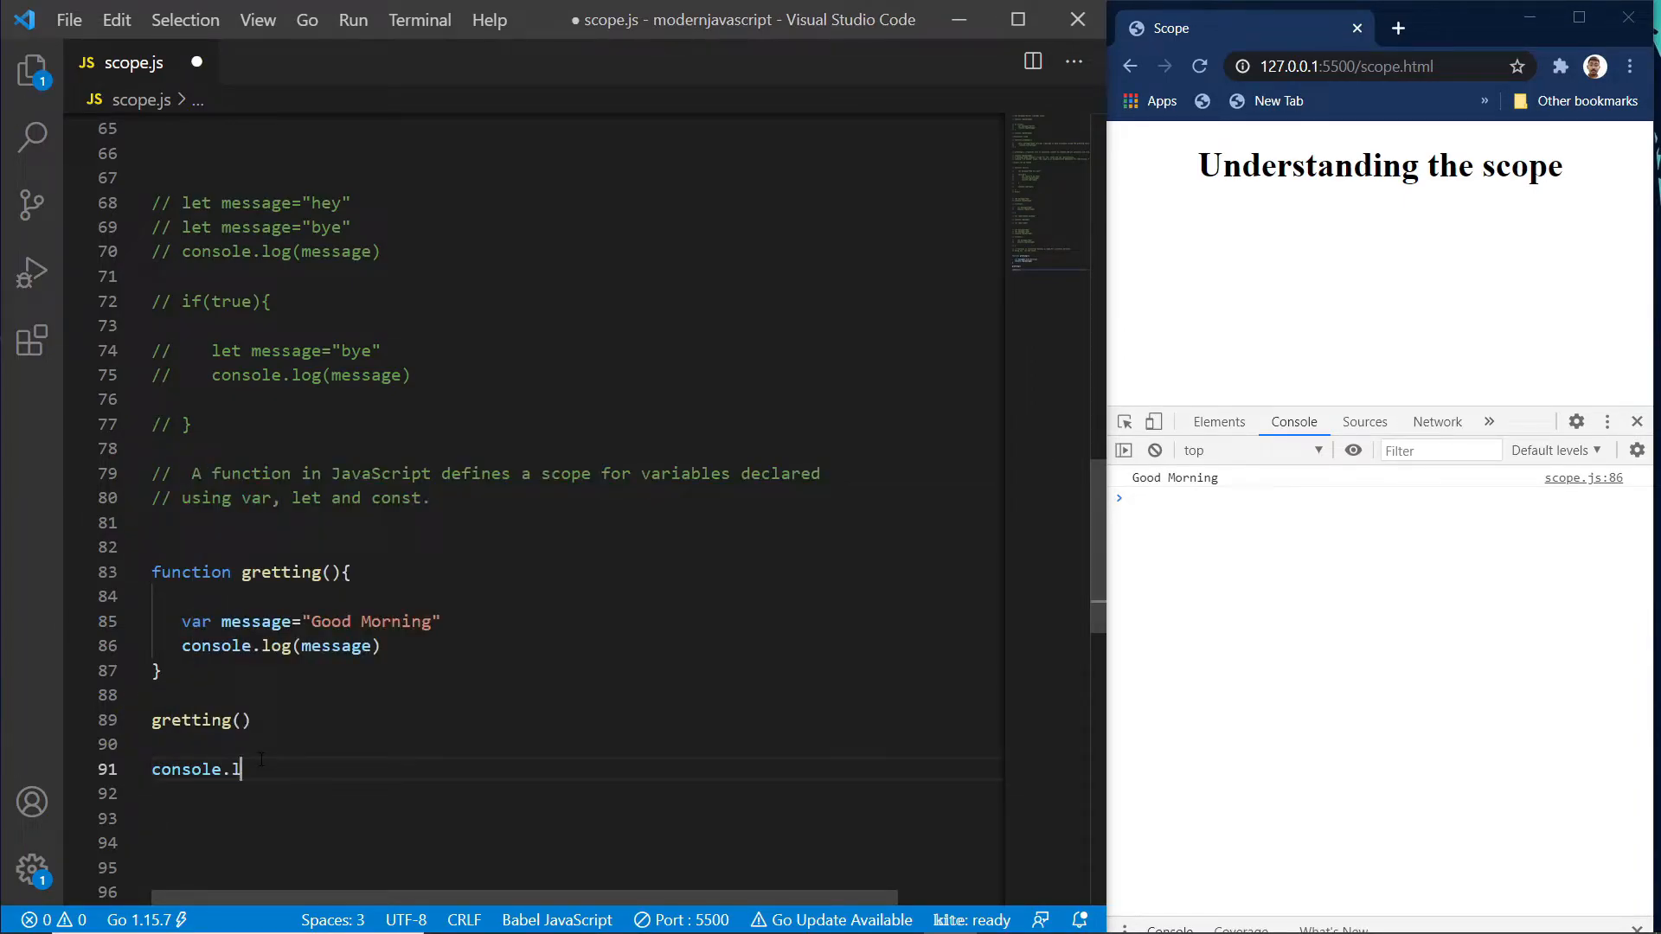
{"action": "type", "text": "og()"}
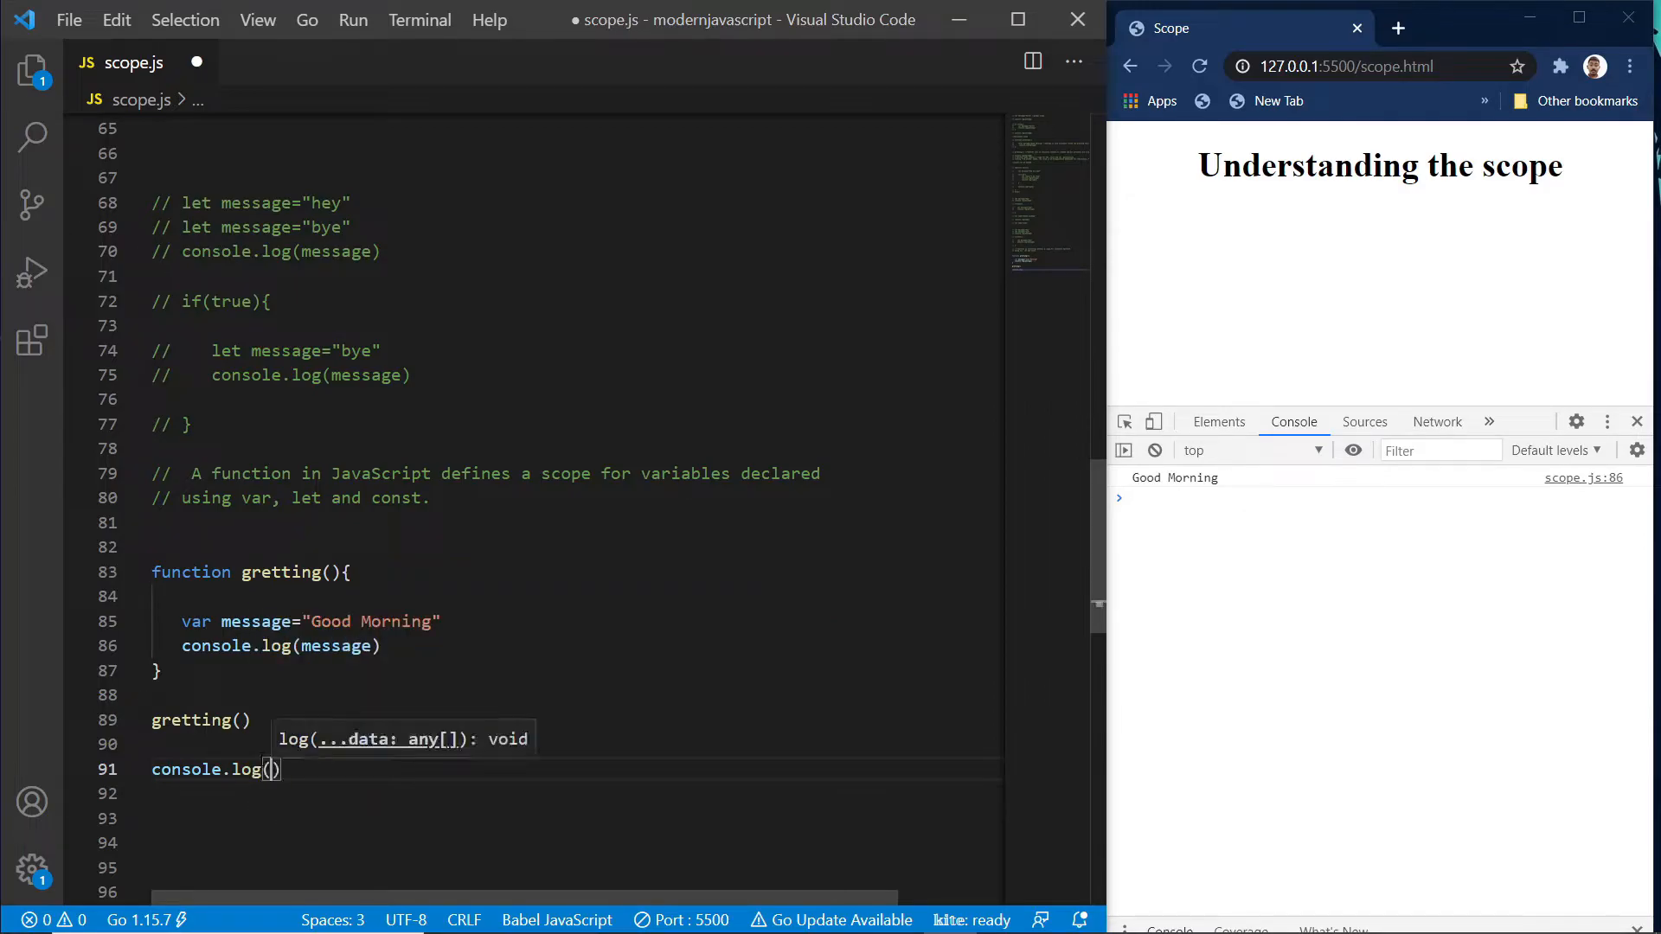
{"action": "type", "text": "message"}
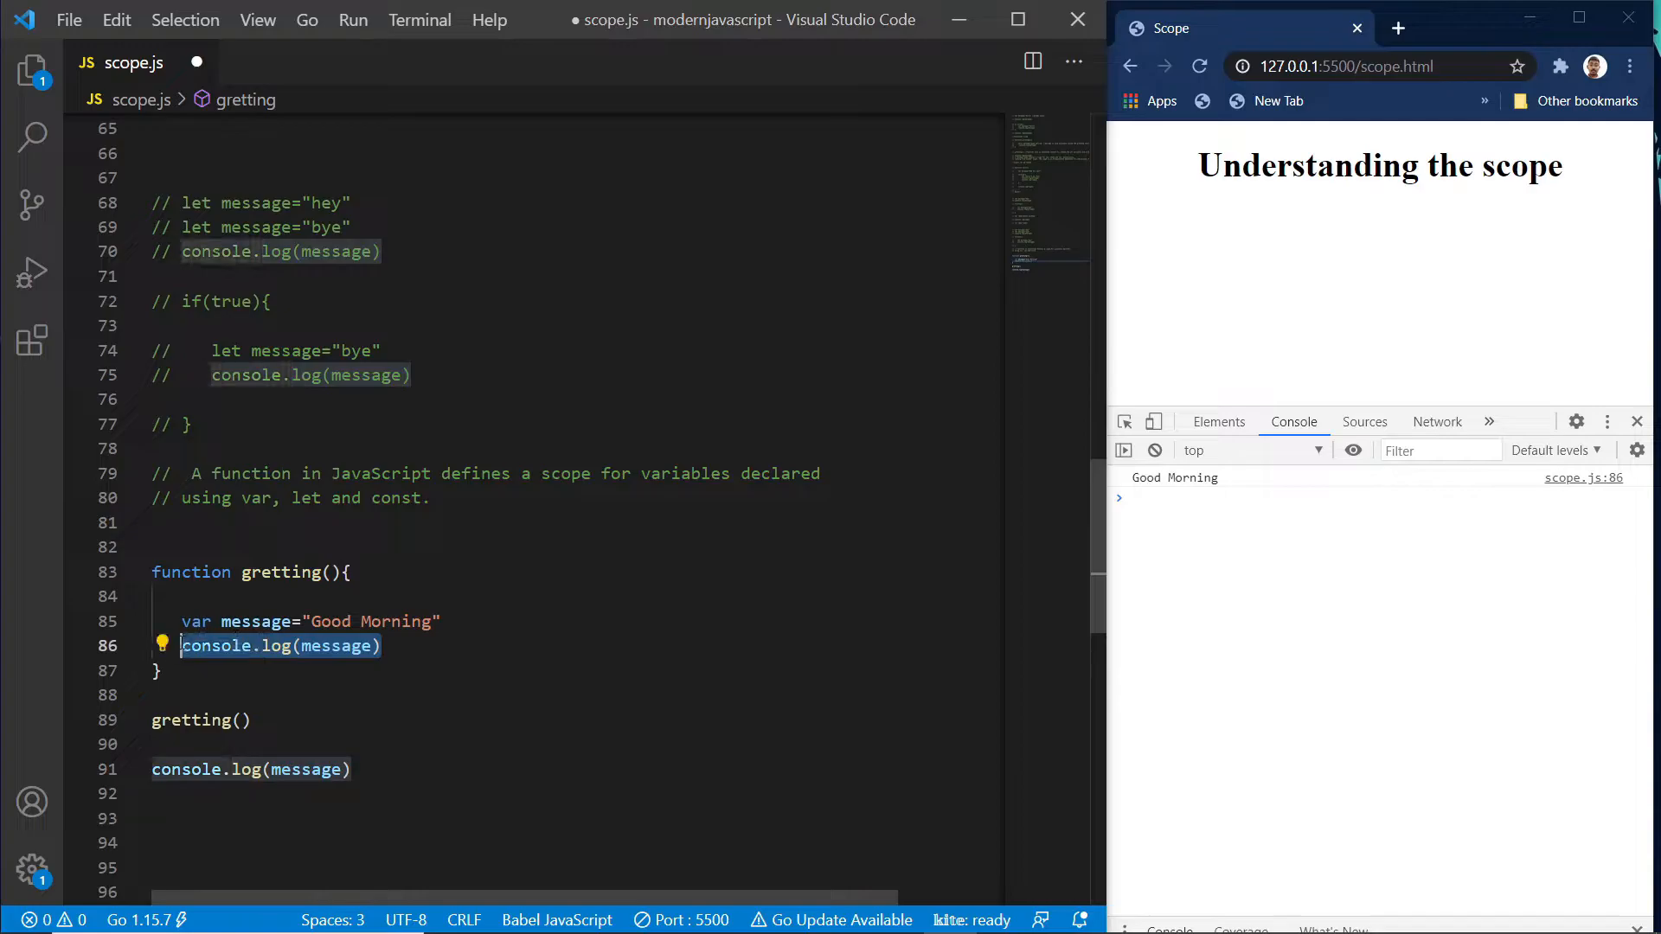
{"action": "key", "text": "ctrl+/"}
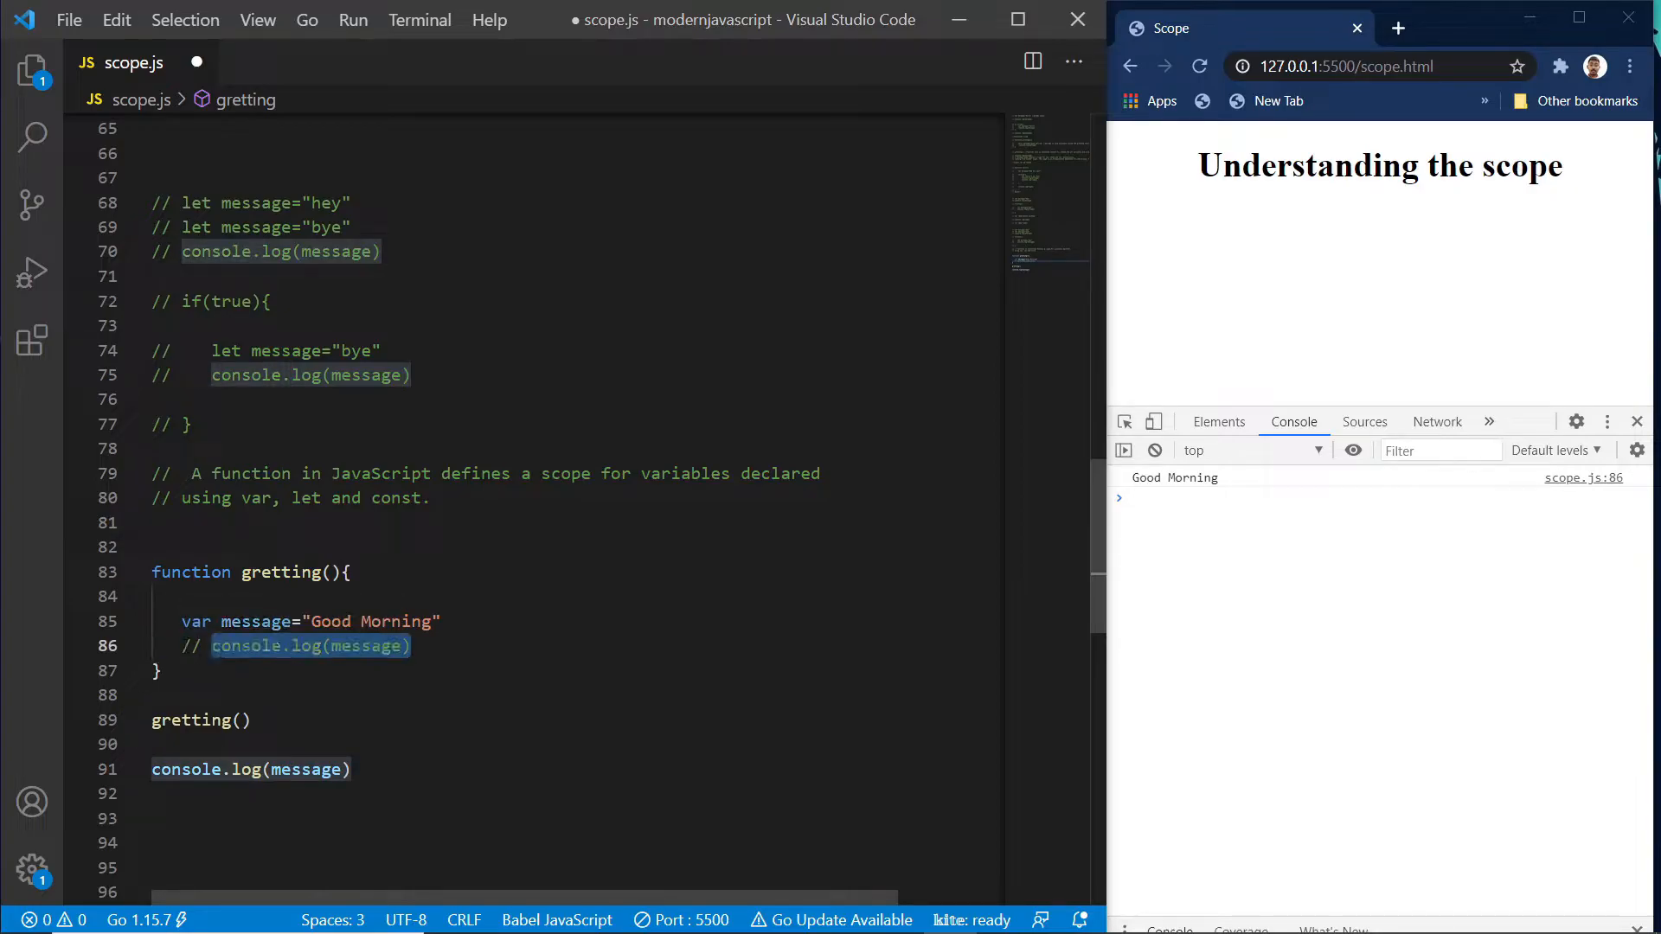
{"action": "left_click", "coordinate": [352, 768]}
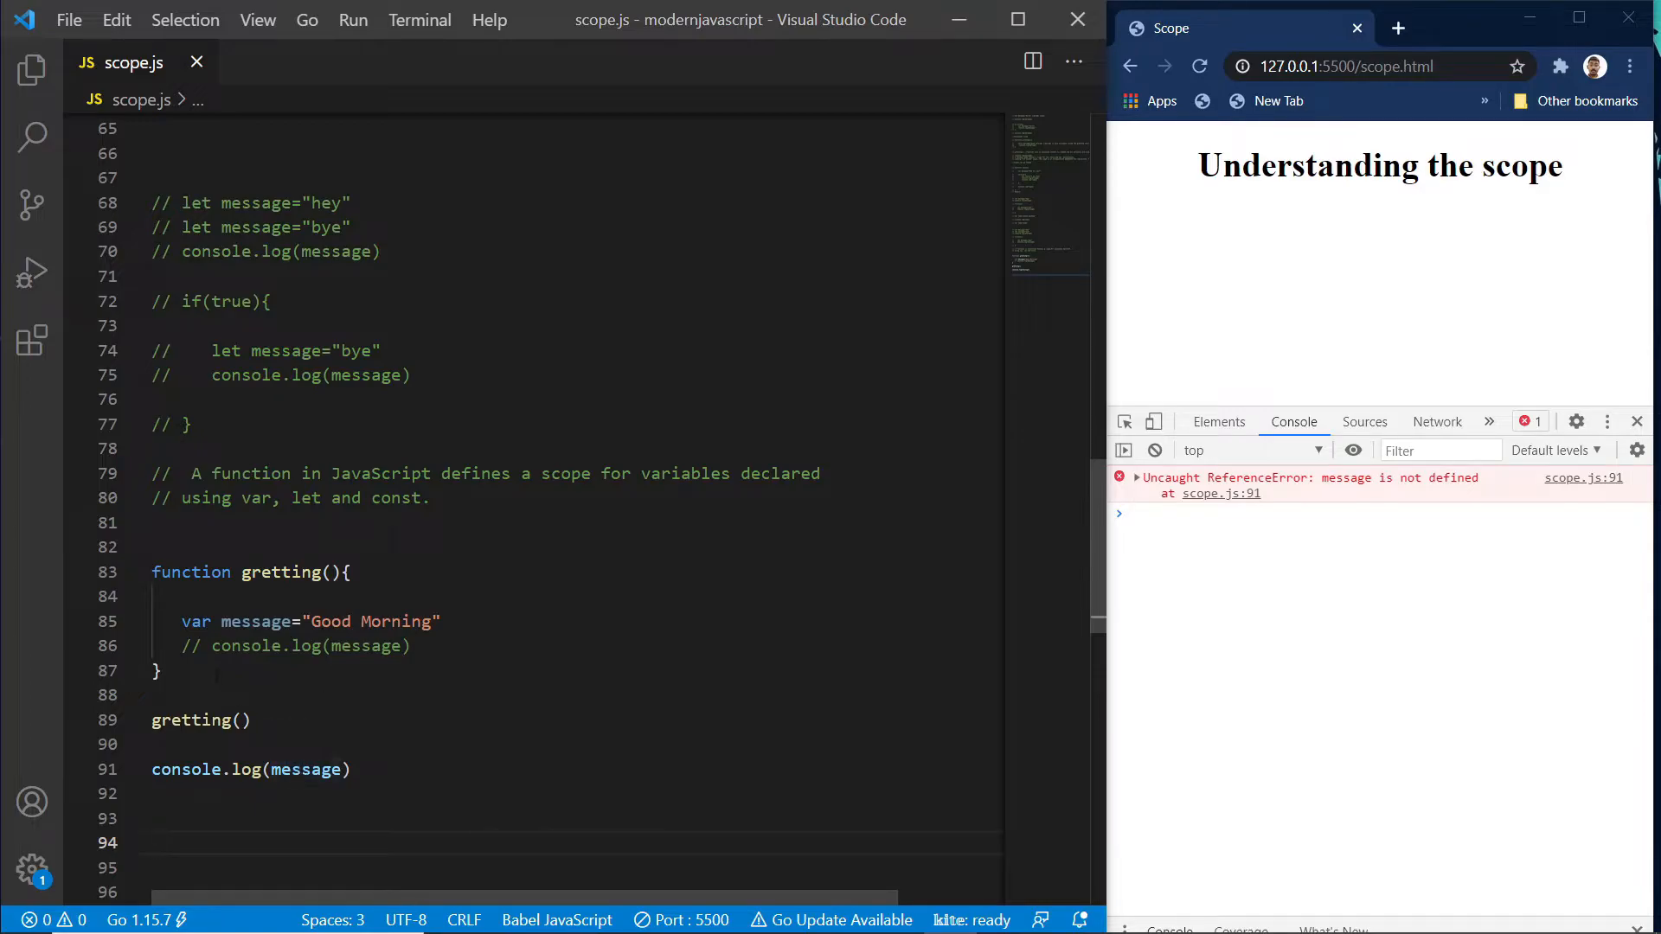
{"action": "triple_click", "coordinate": [308, 621]}
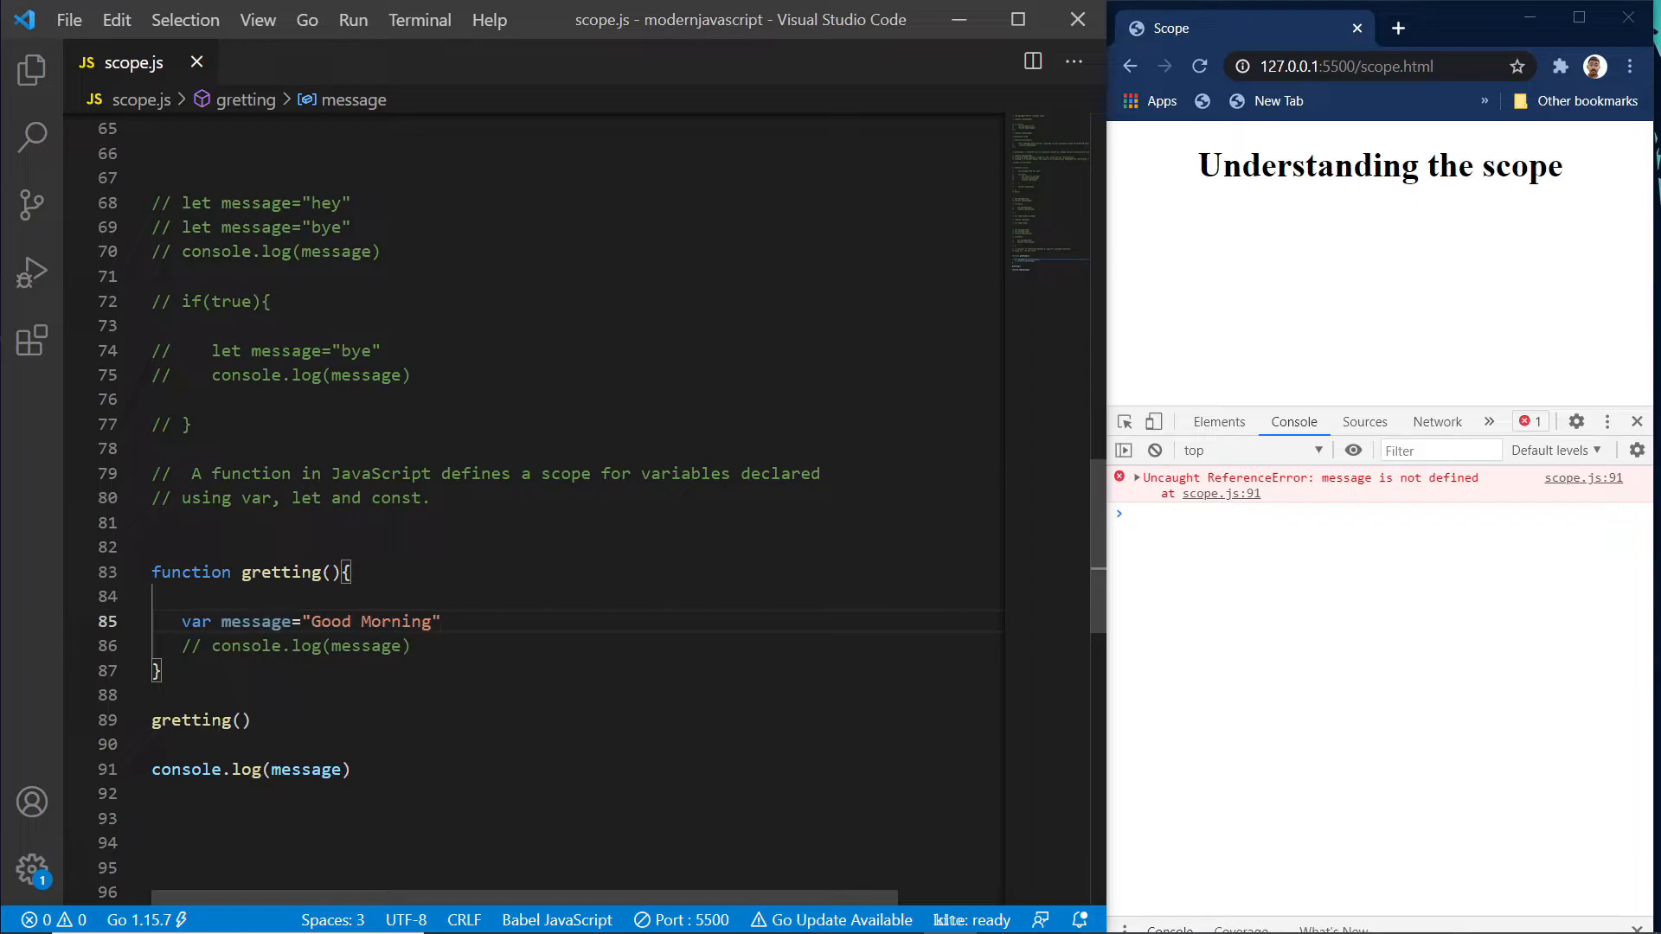
Declare message with const, delete the outer log, restore the inner log and save to print Good Morning.
{"action": "double_click", "coordinate": [196, 621]}
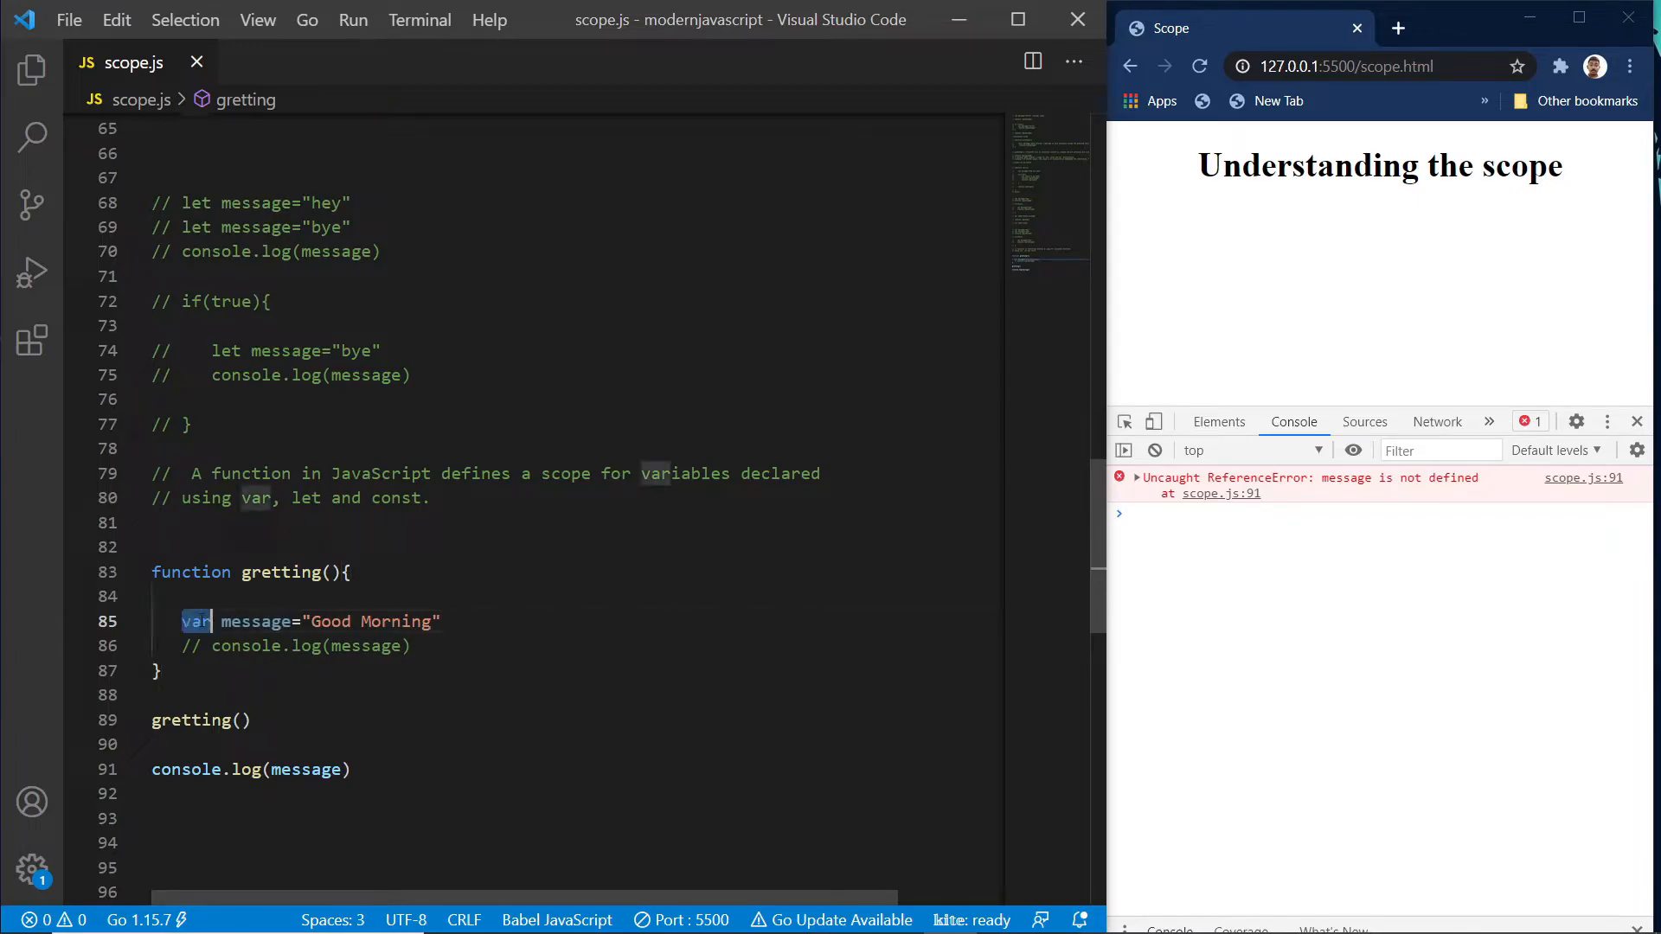
{"action": "type", "text": "let"}
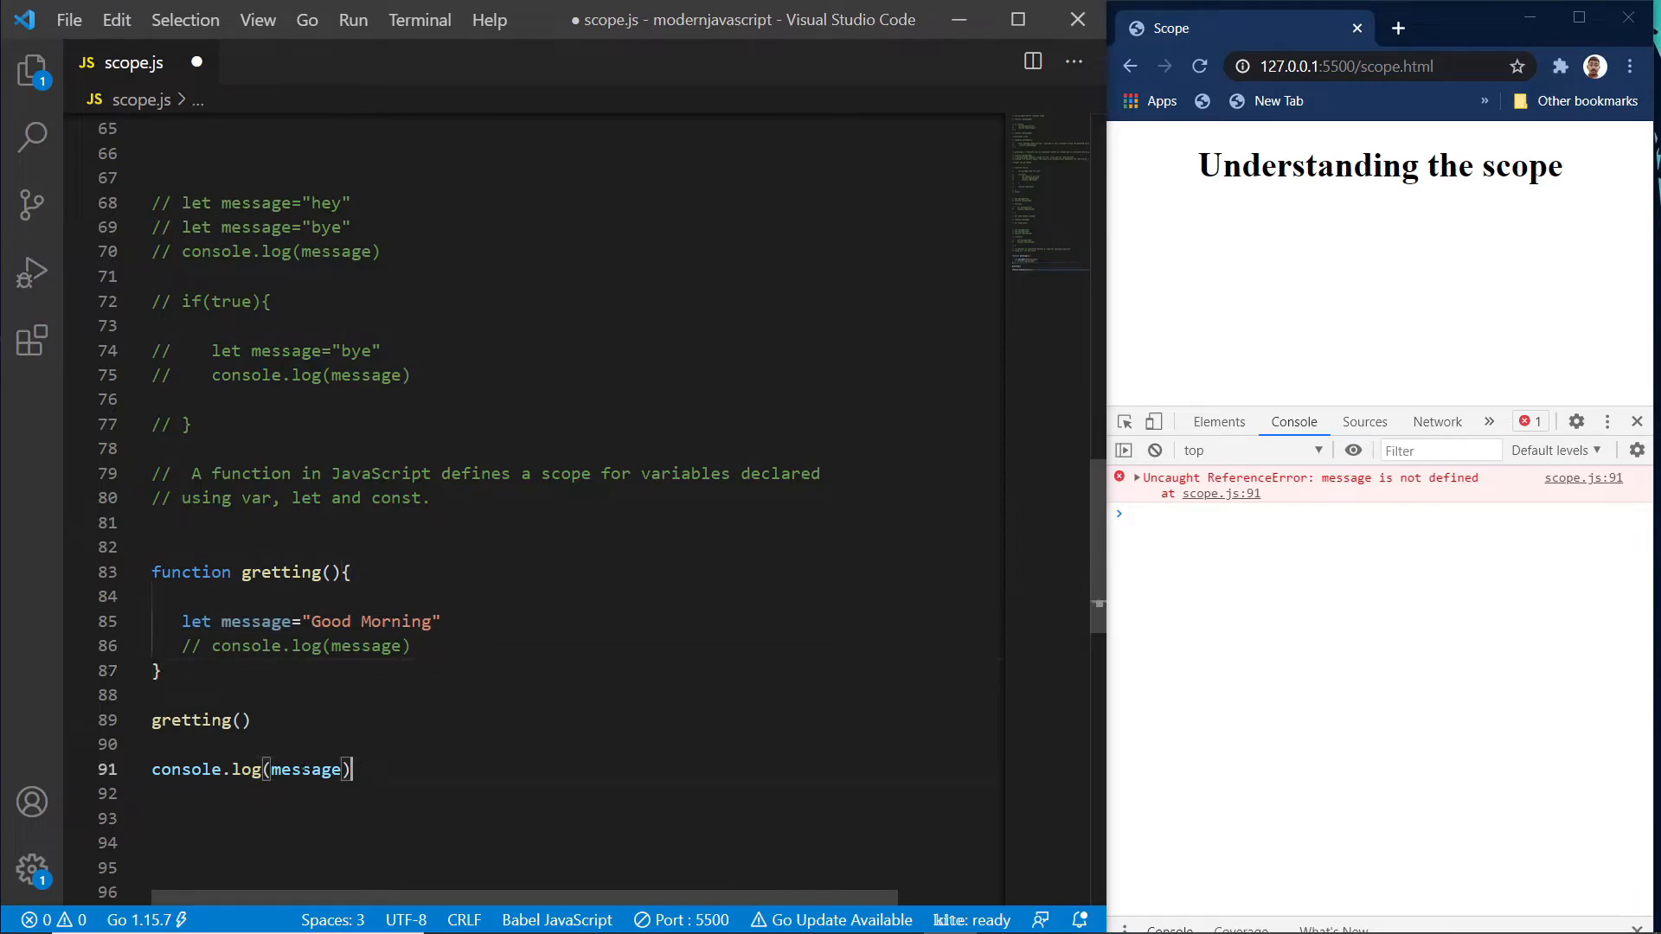
{"action": "key", "text": "ctrl+shift+k"}
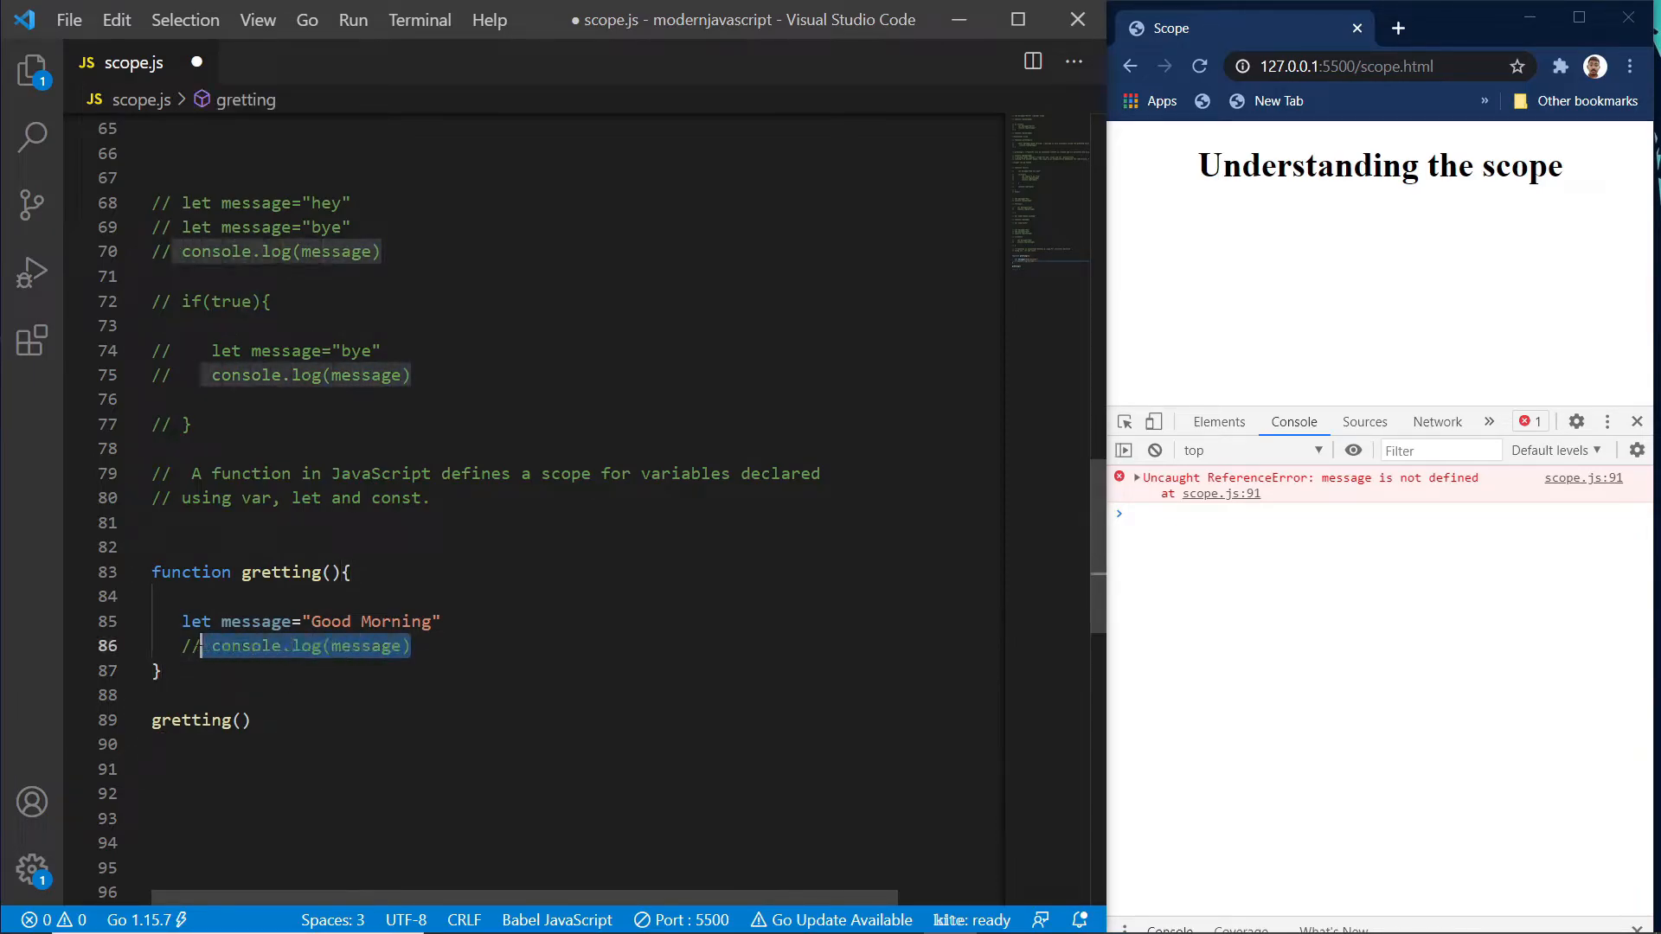
{"action": "key", "text": "ctrl+/"}
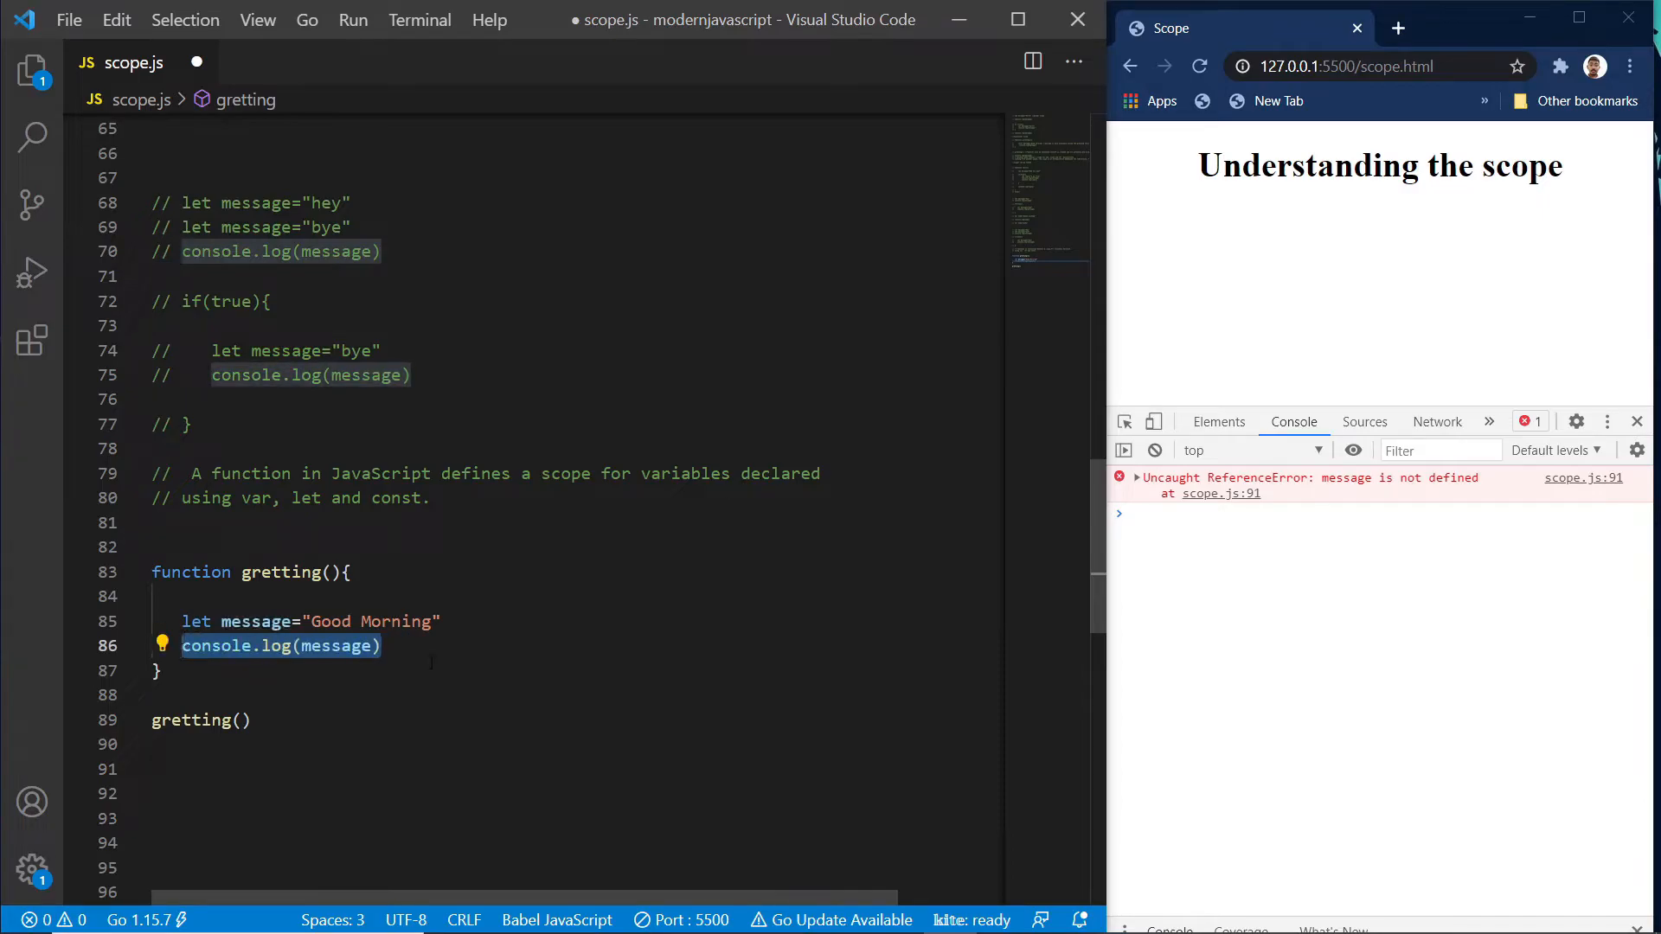
{"action": "key", "text": "ctrl+s"}
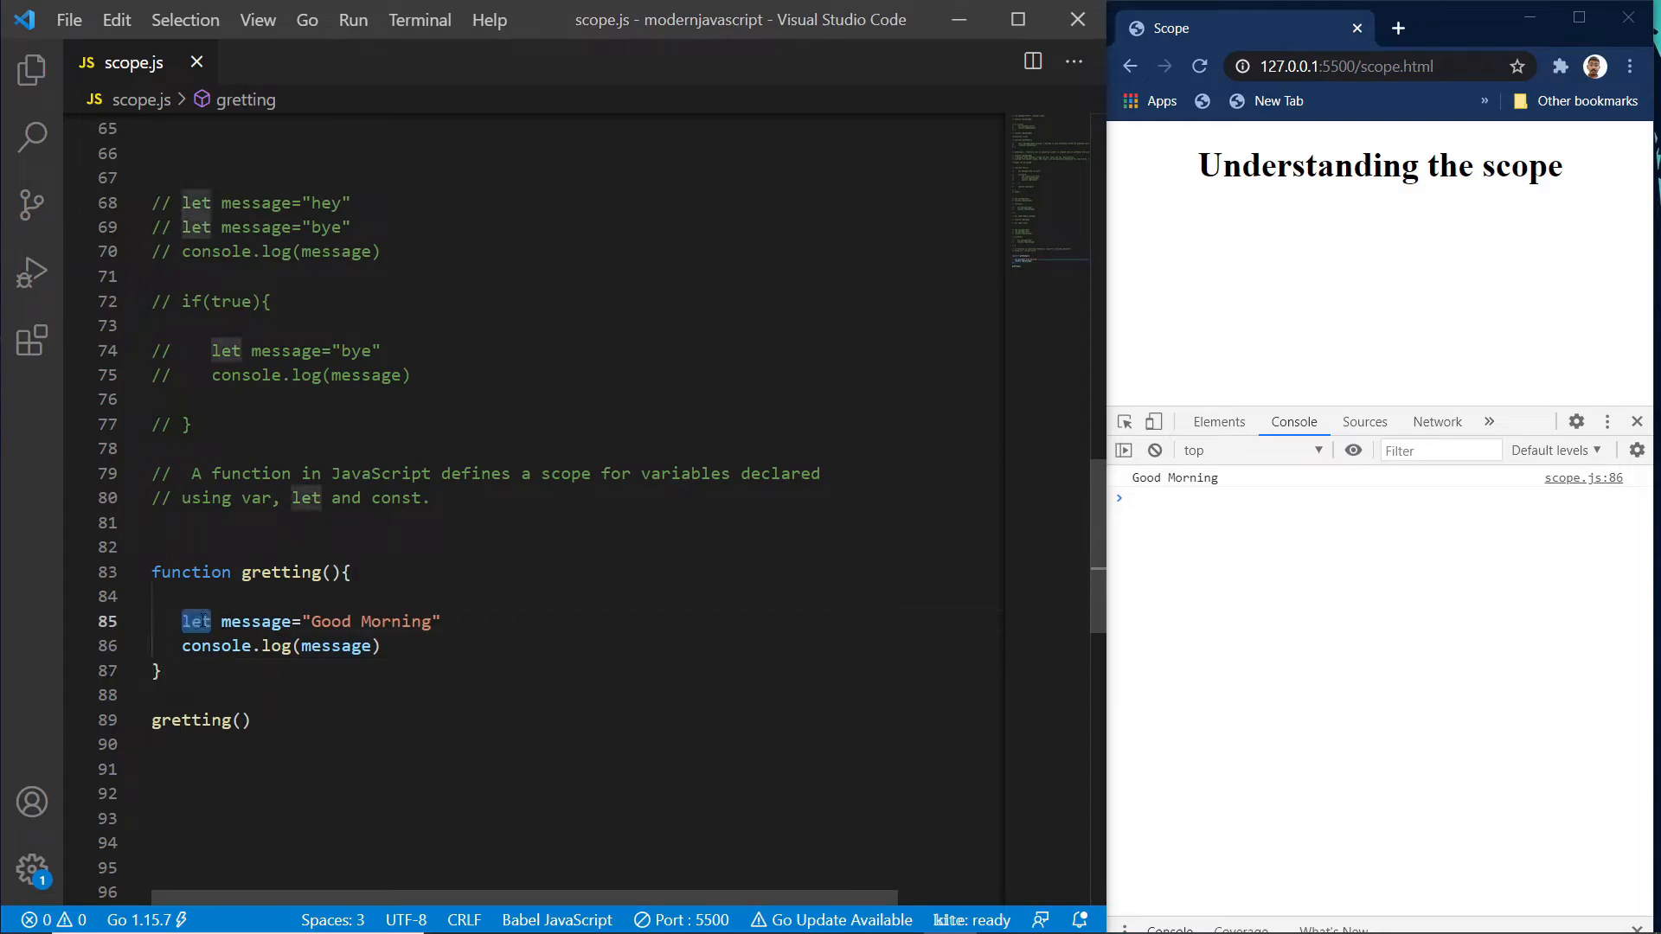
{"action": "type", "text": "const"}
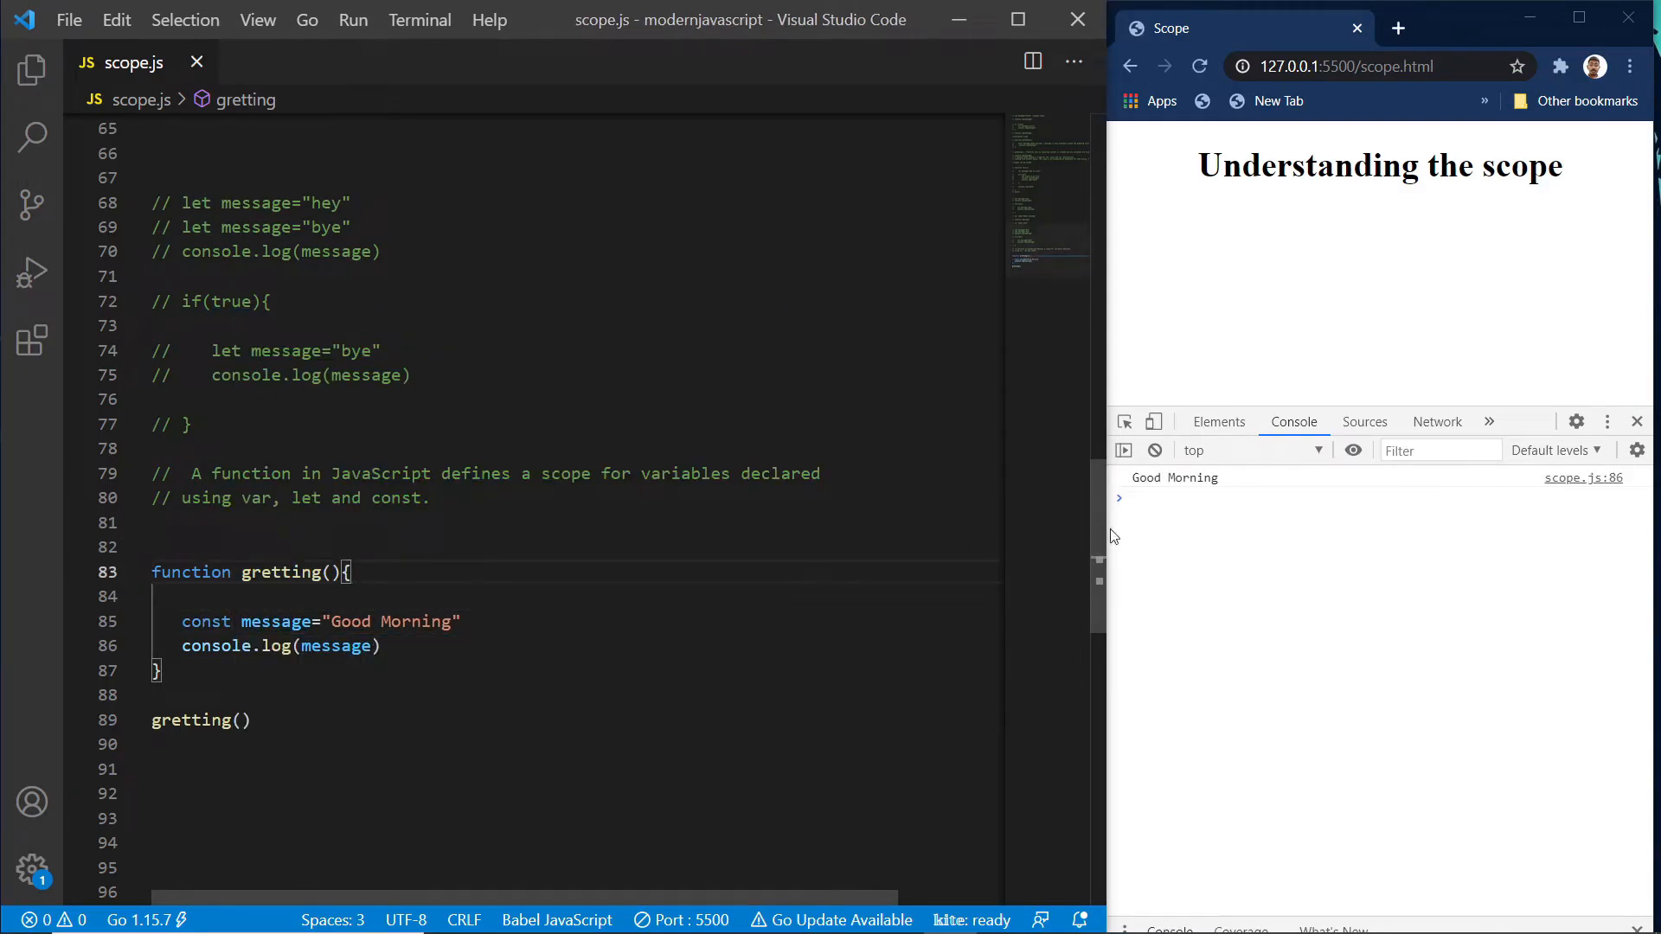
{"action": "left_click", "coordinate": [191, 742]}
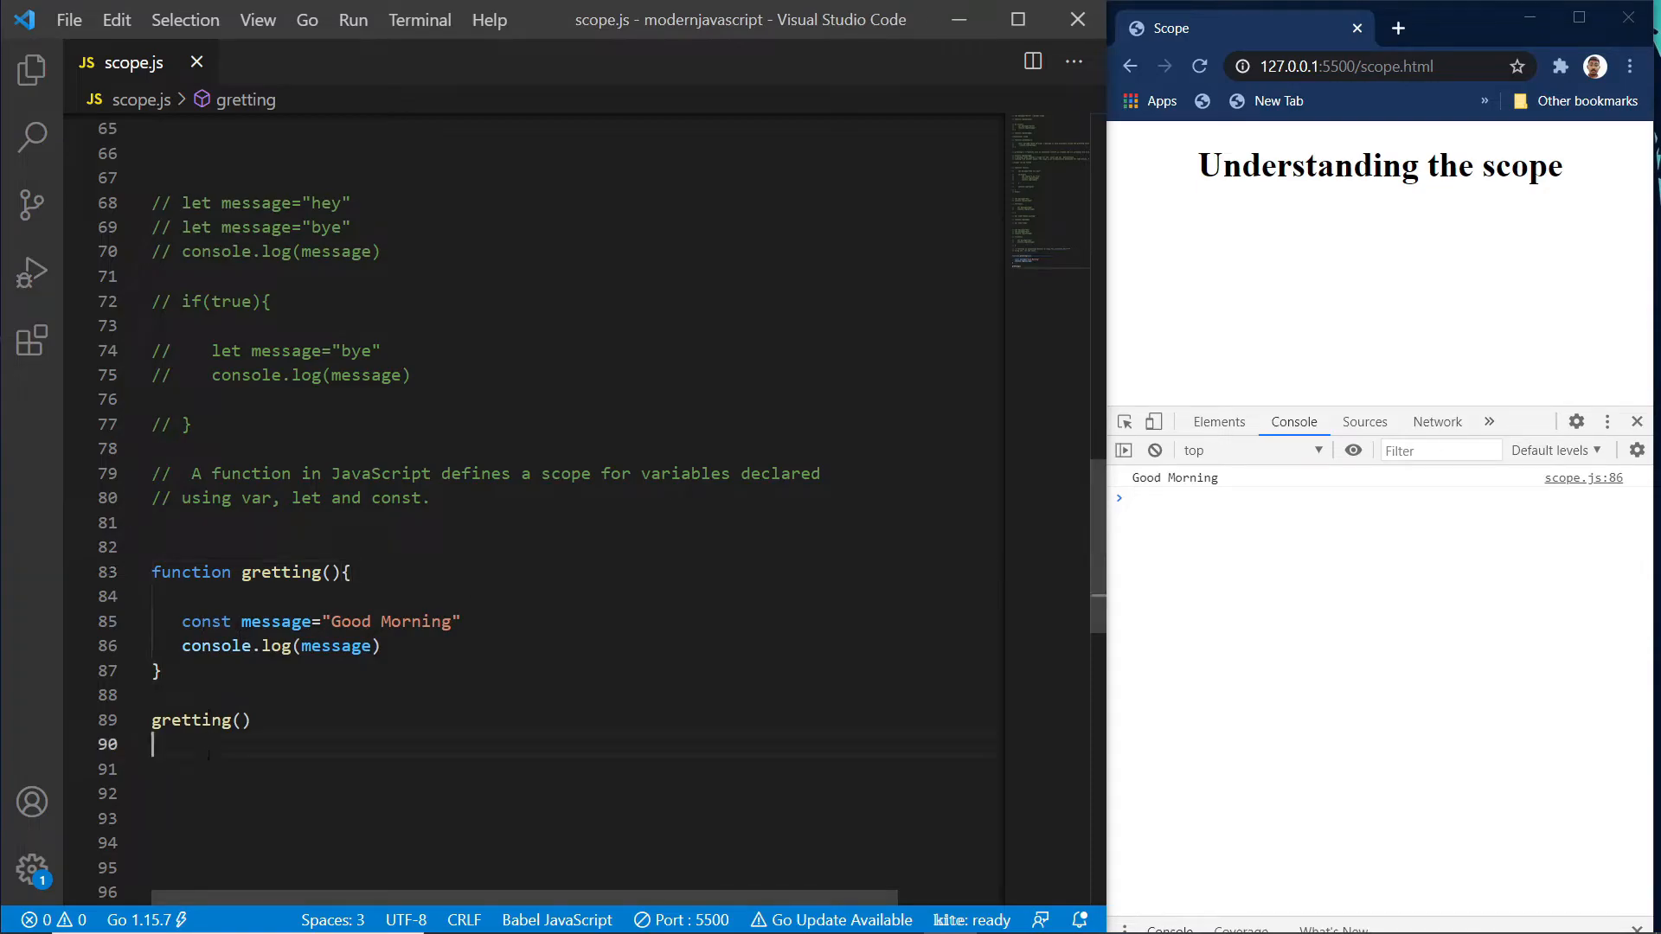
Add console.log(message) after gretting() again and save, so the console shows the ReferenceError.
{"action": "type", "text": "col"}
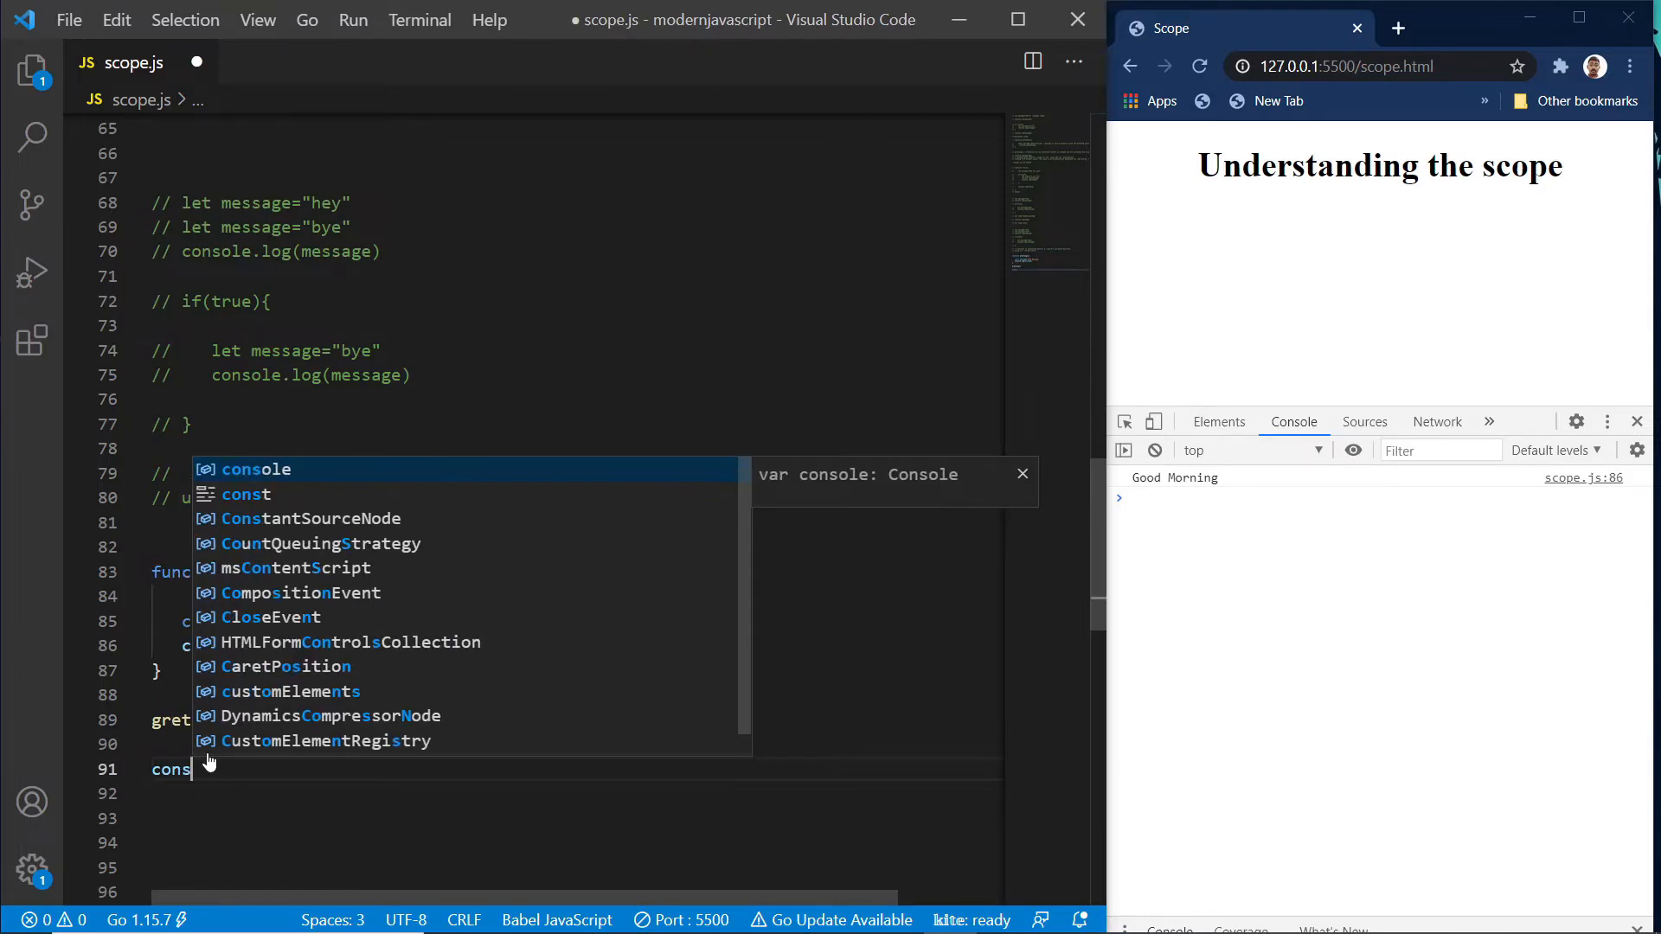
{"action": "key", "text": "Escape"}
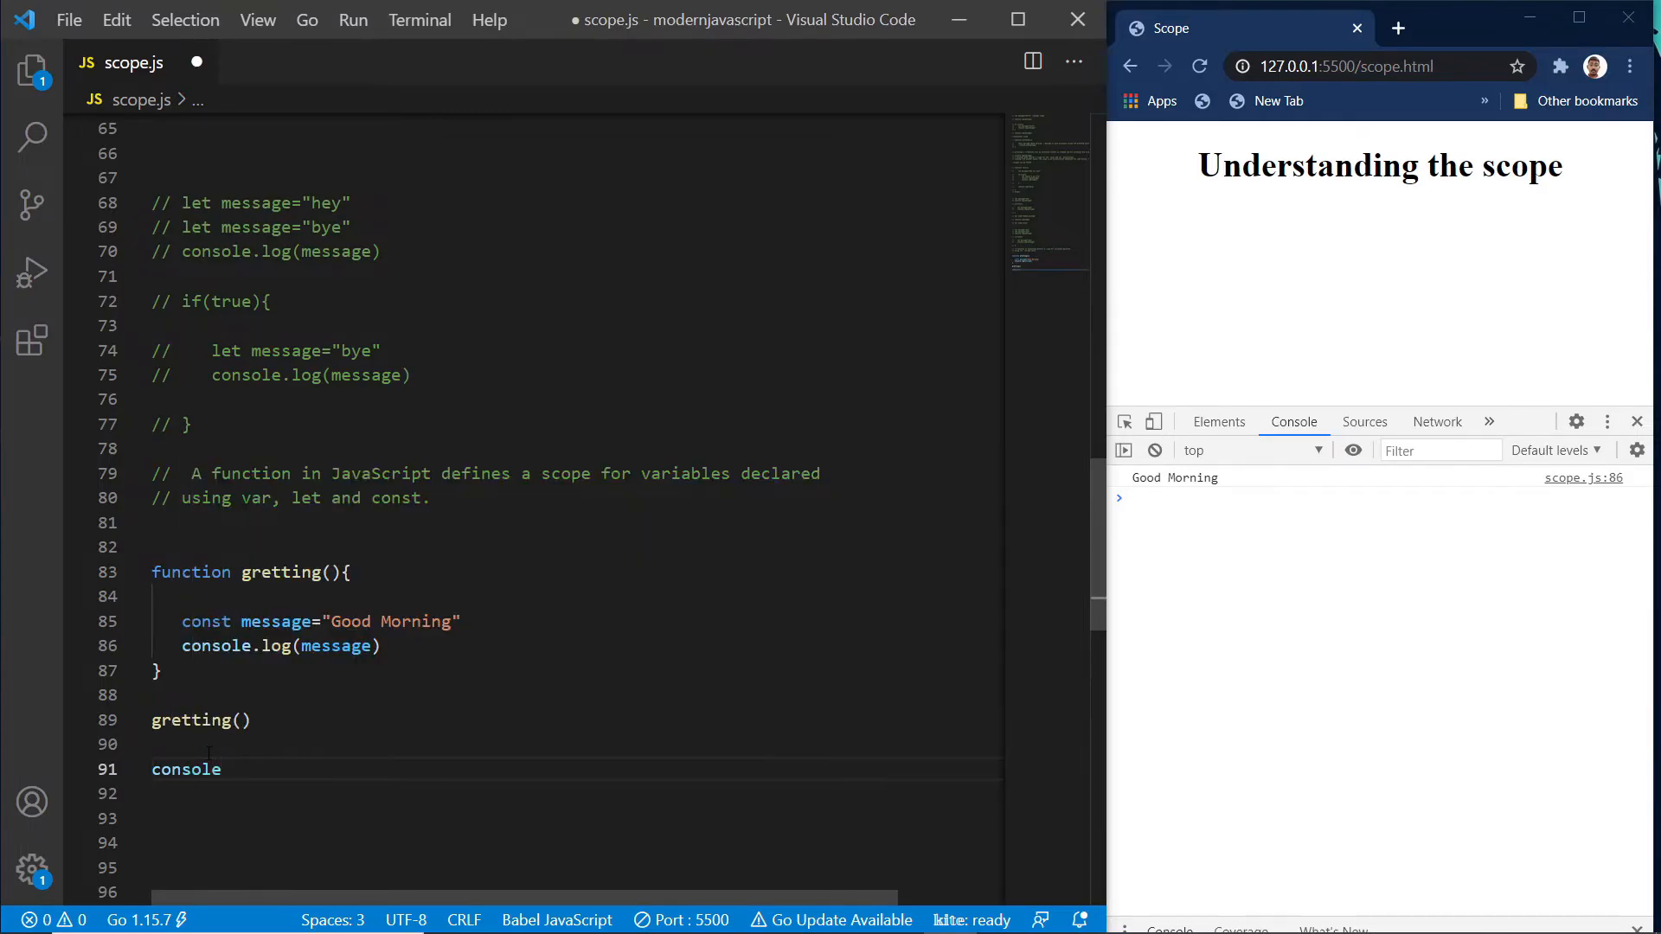
{"action": "type", "text": ".log(message"}
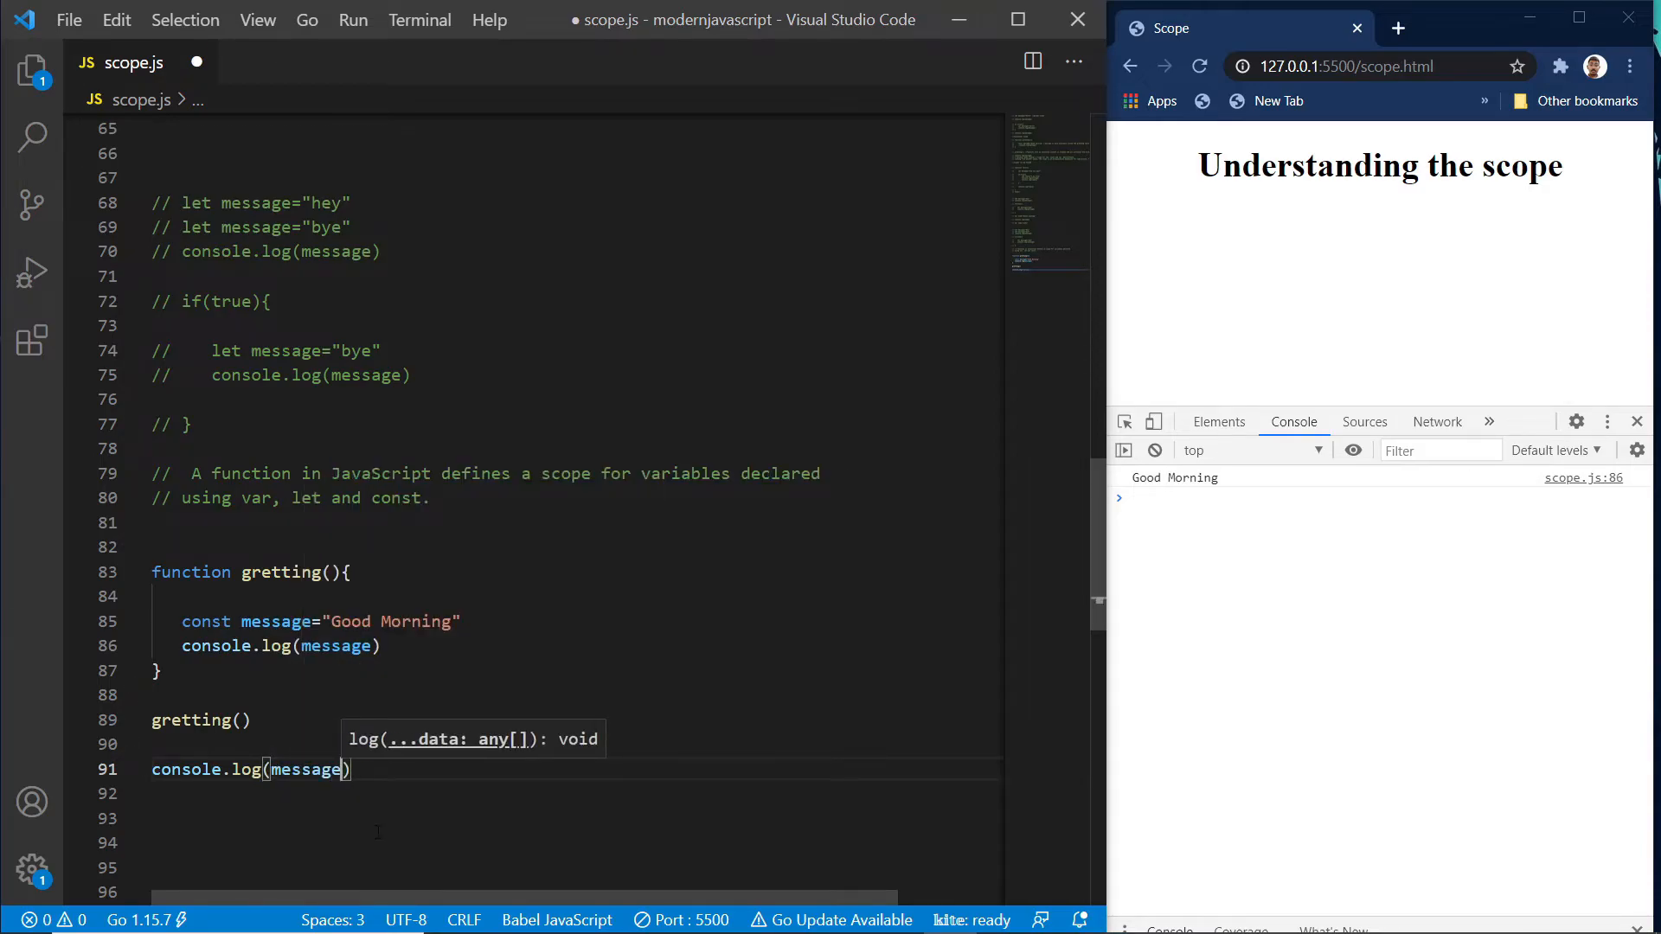
{"action": "key", "text": "ctrl+s"}
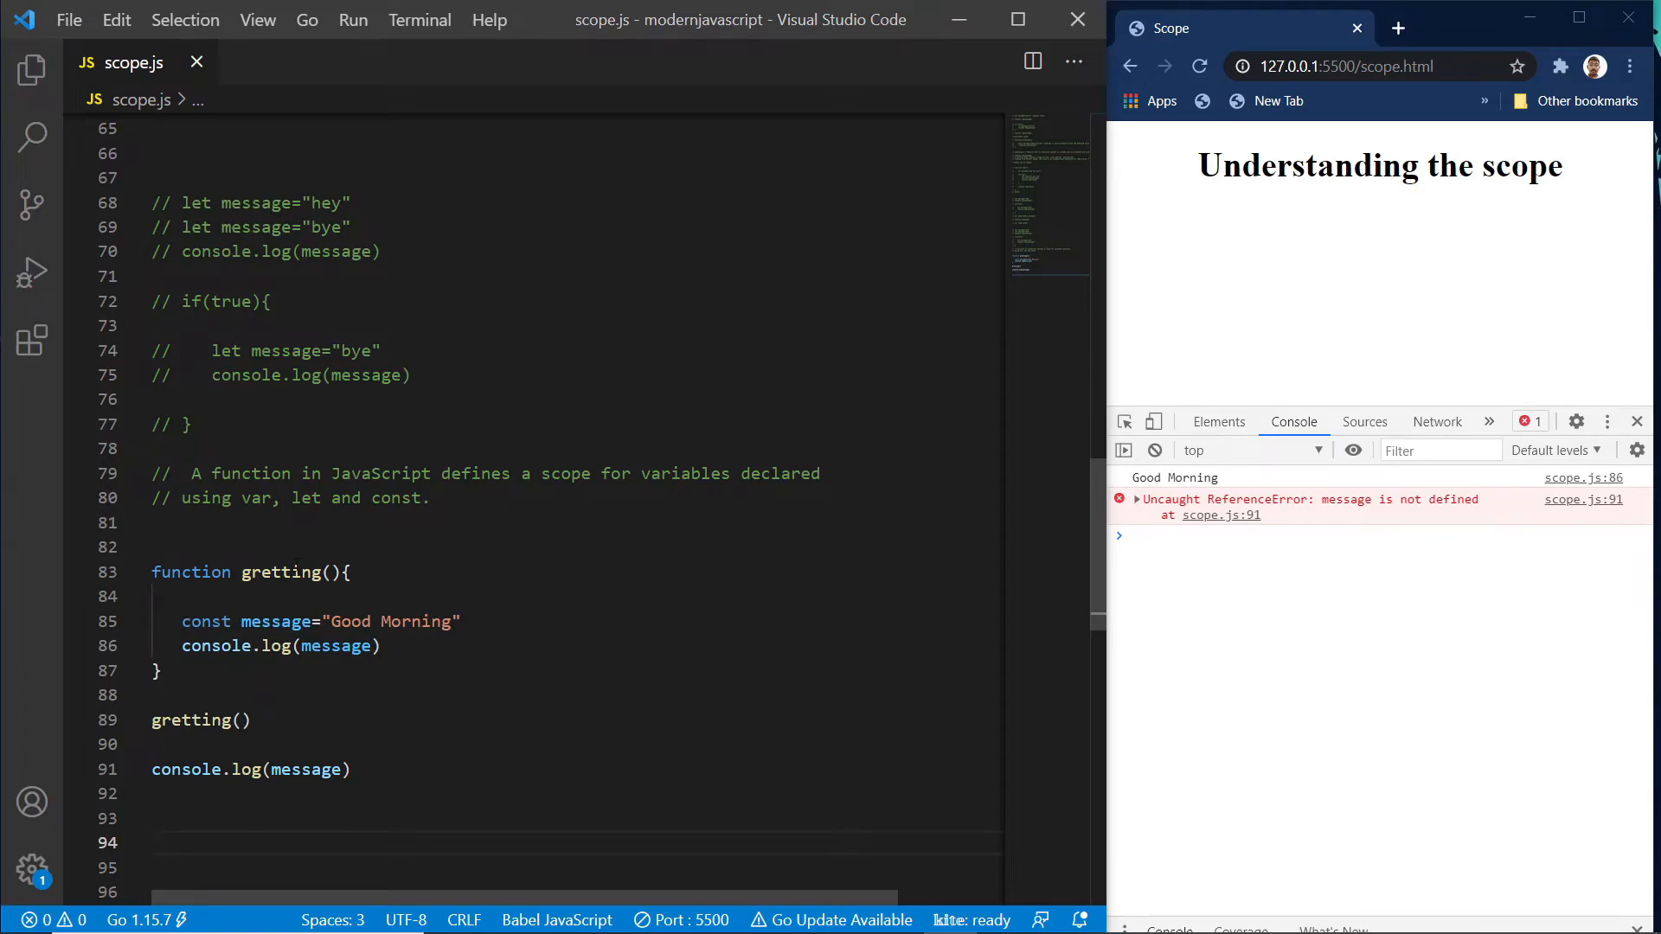
{"action": "mouse_move", "coordinate": [135, 573]}
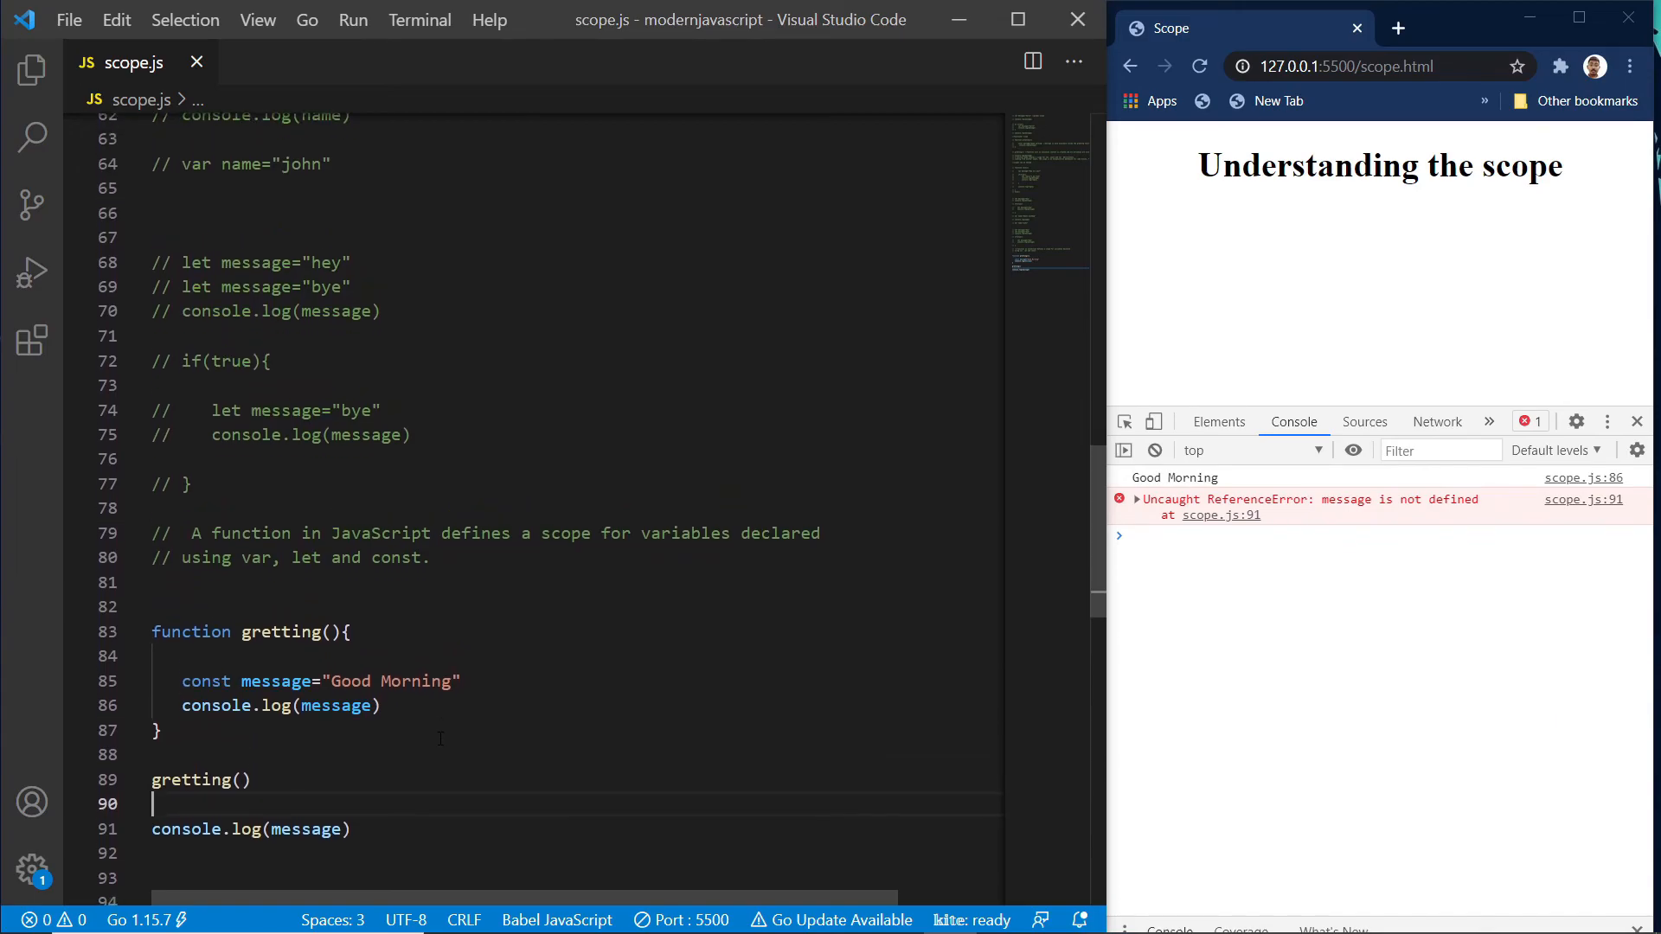
{"action": "scroll", "scroll_direction": "down", "scroll_amount": 3}
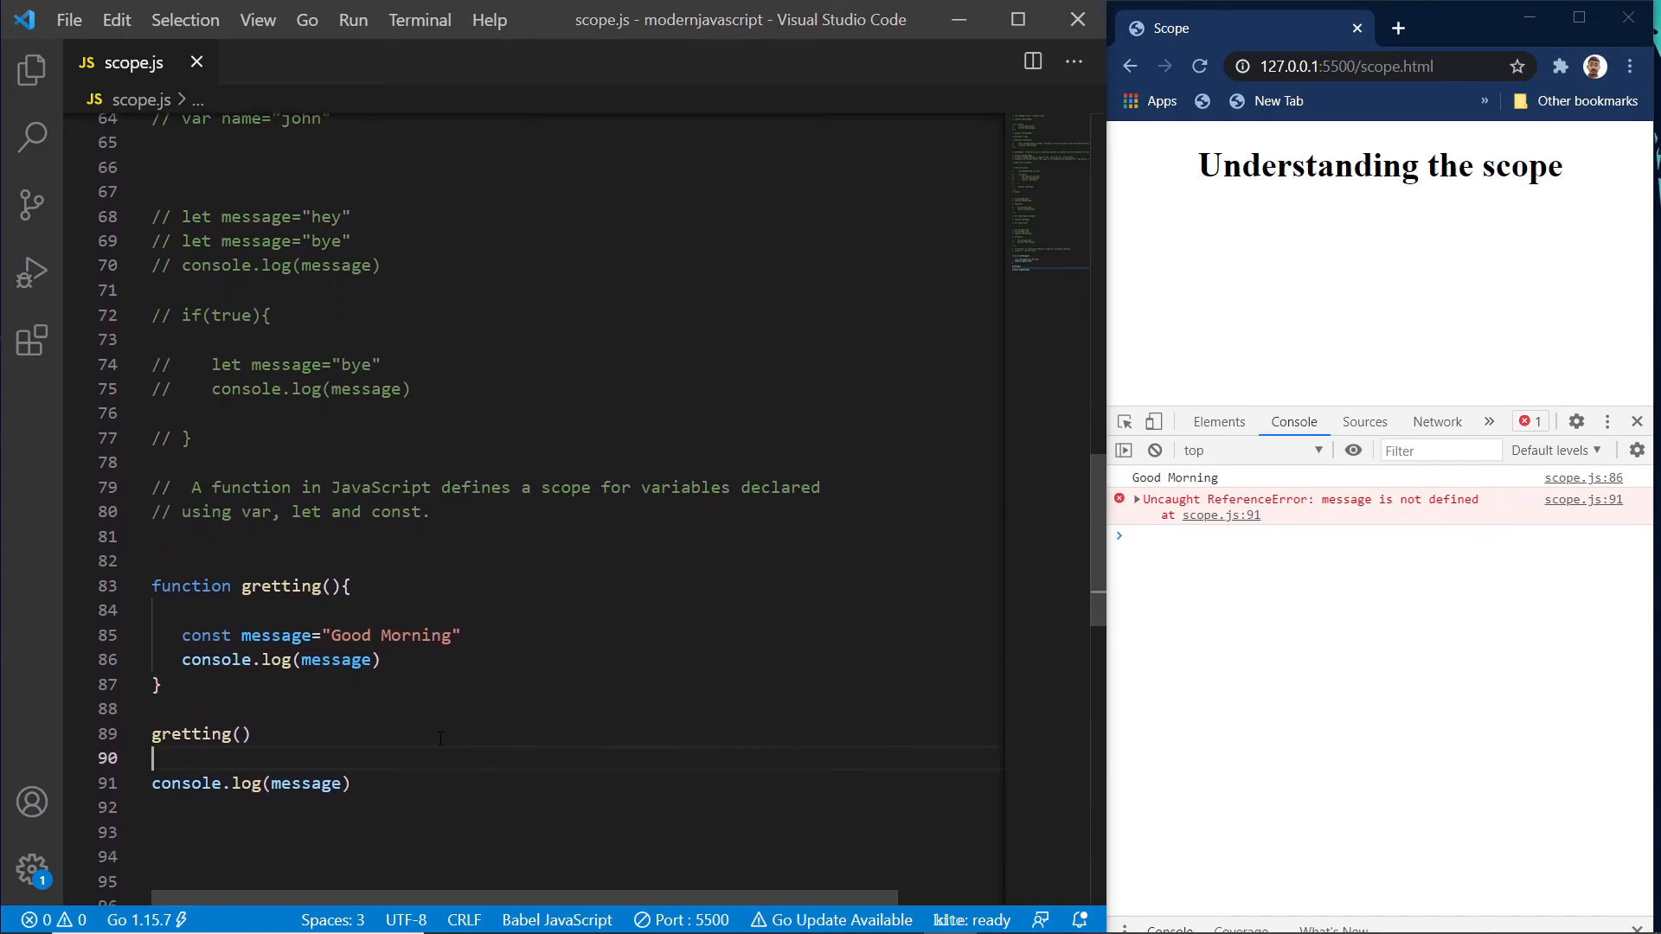